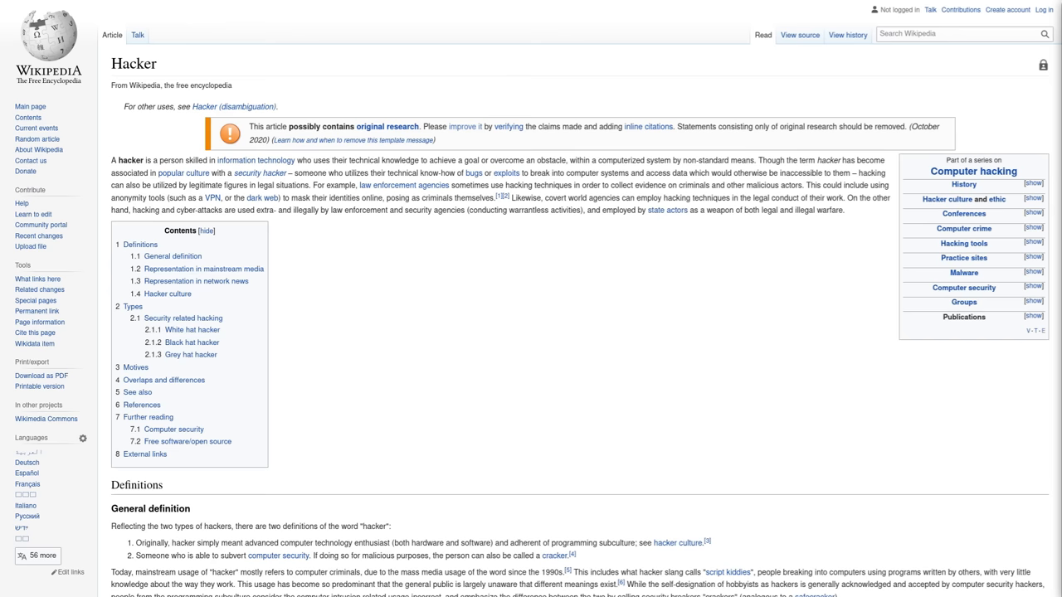
mouse_move(571, 356)
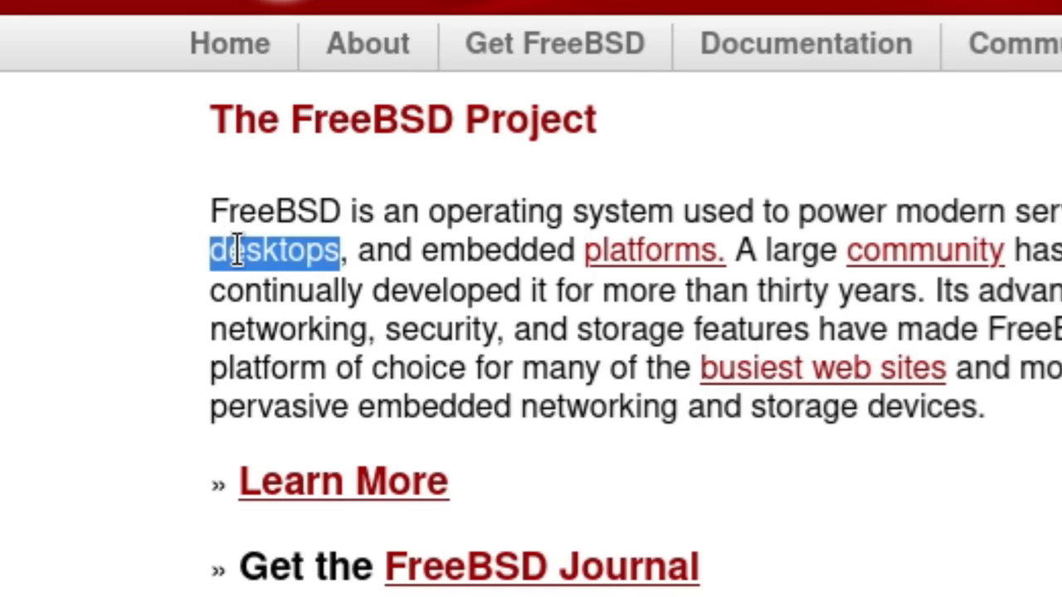
mouse_move(252, 539)
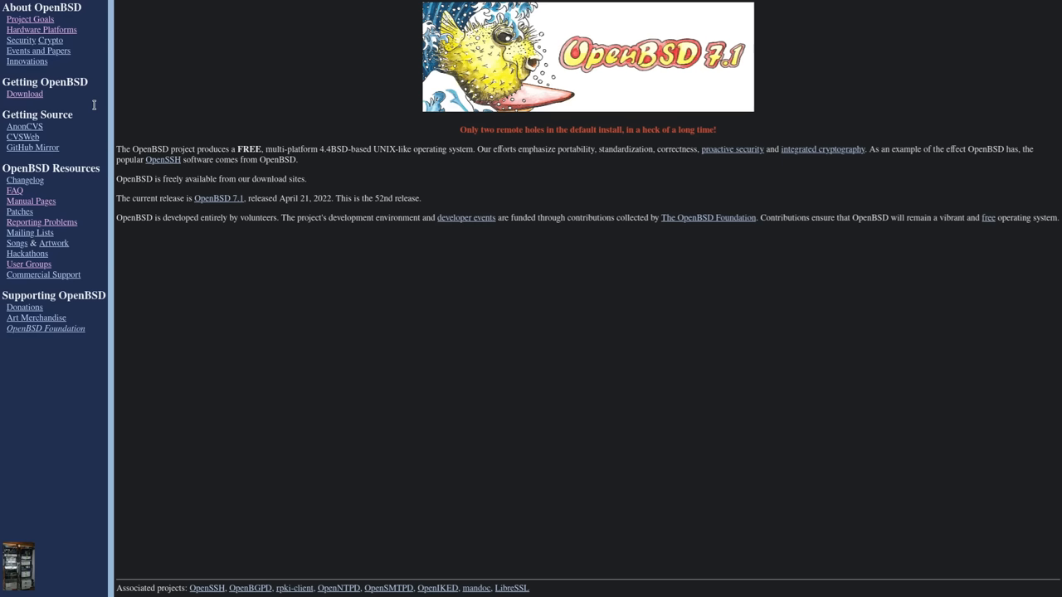
mouse_move(476, 290)
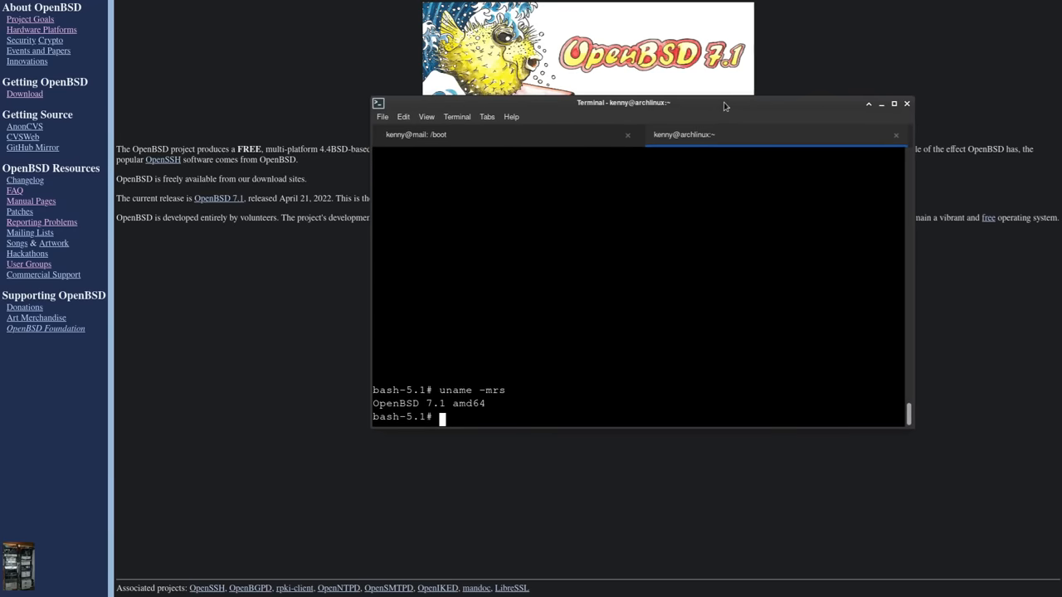
- Select the uname -mrs output reporting OpenBSD 7.1 amd64 in the remote shell
double_click(467, 403)
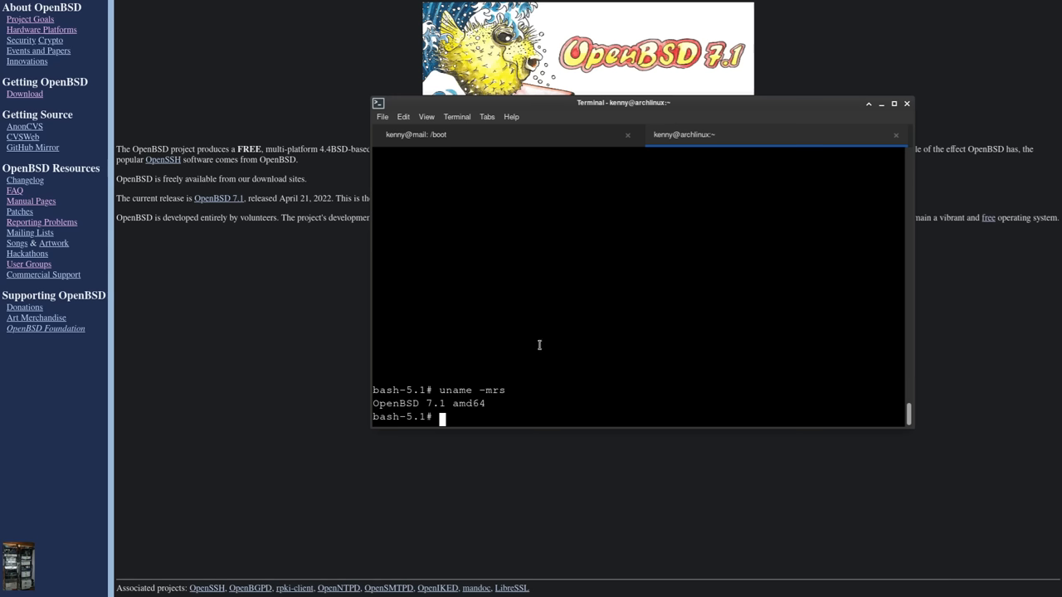
mouse_move(571, 266)
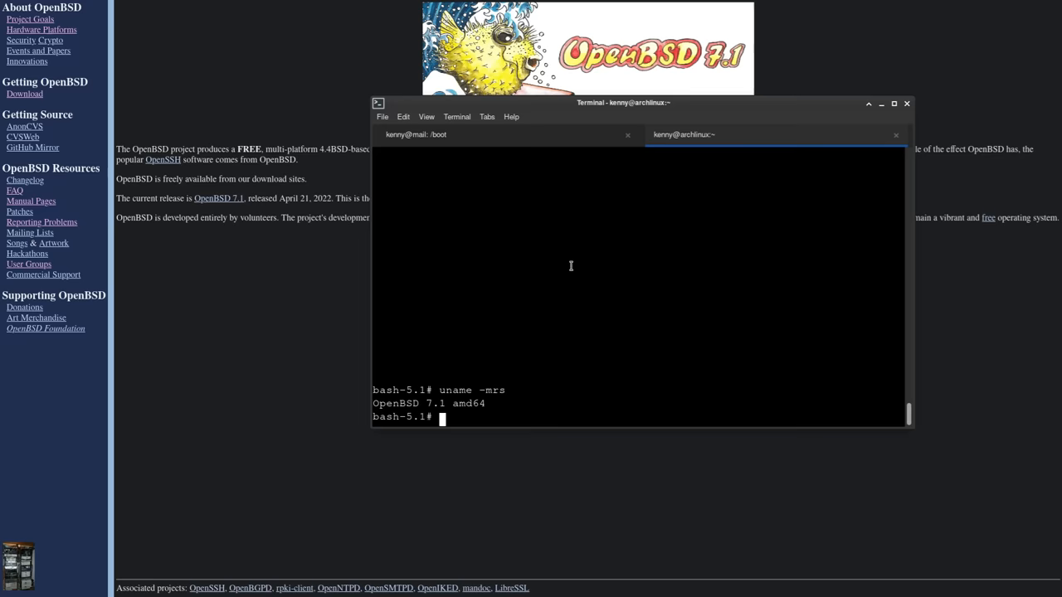
mouse_move(549, 243)
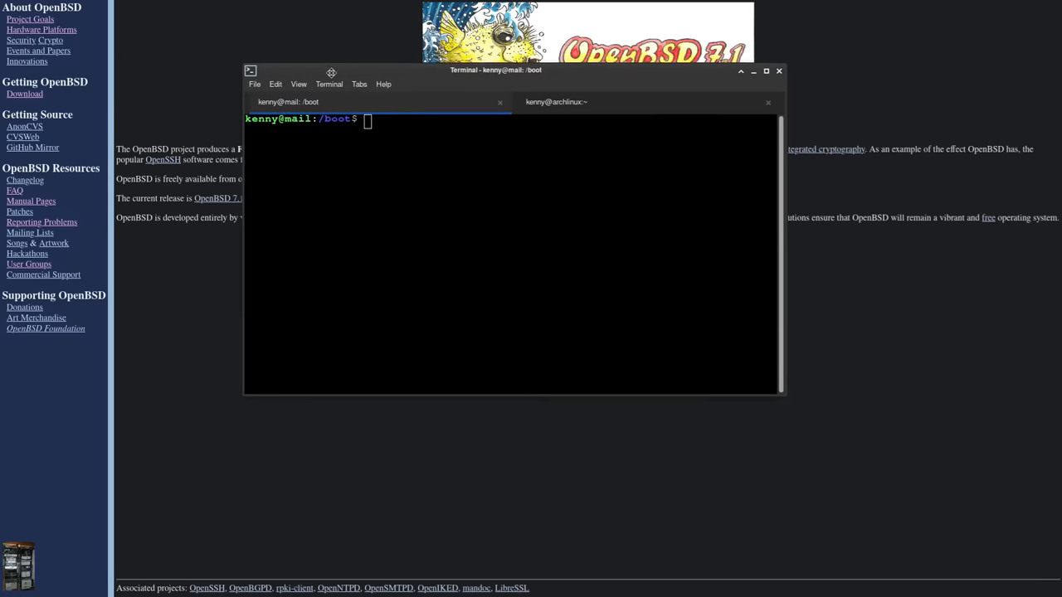
- Nudge the terminal window slightly left before leaving the /boot shell
drag(496, 70, 478, 80)
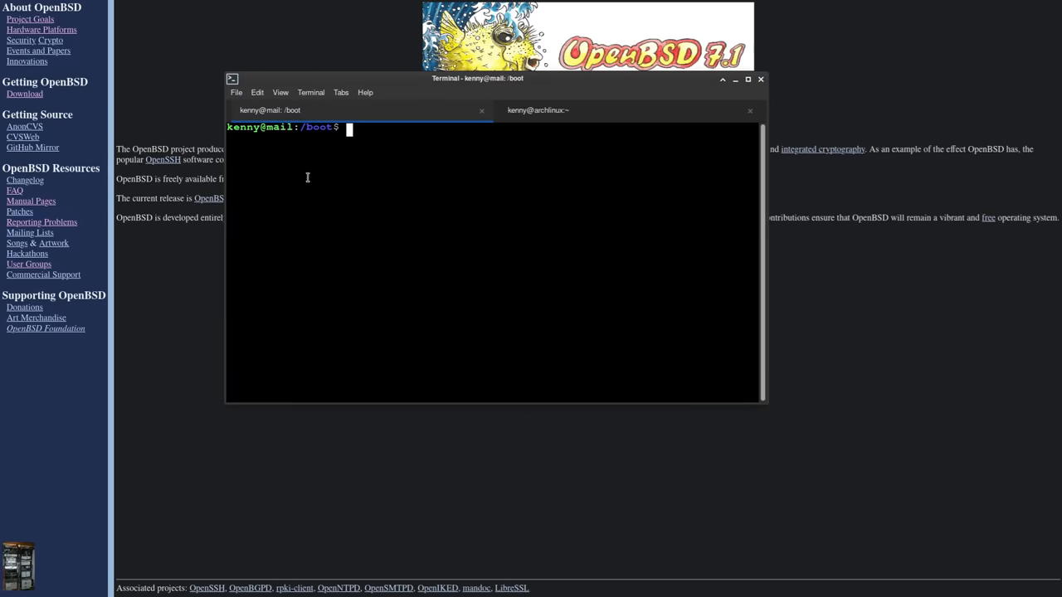
mouse_move(325, 152)
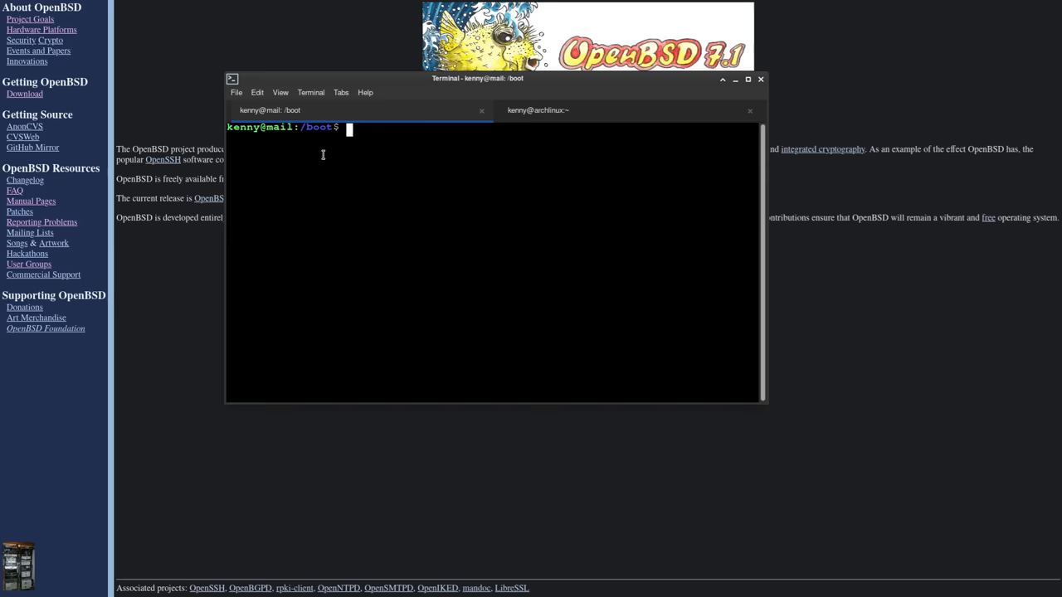
mouse_move(495, 86)
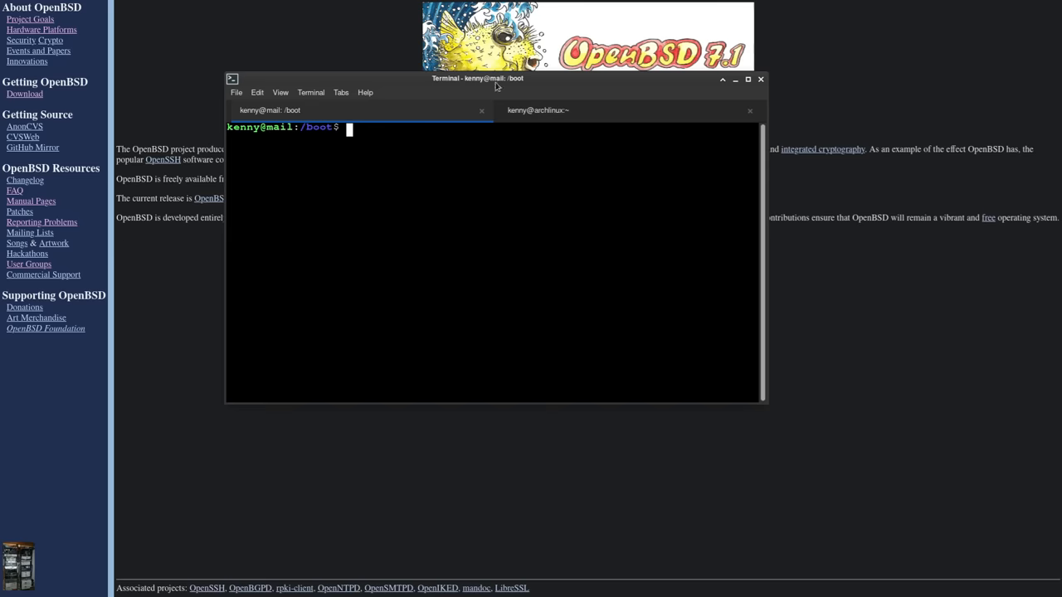
mouse_move(620, 119)
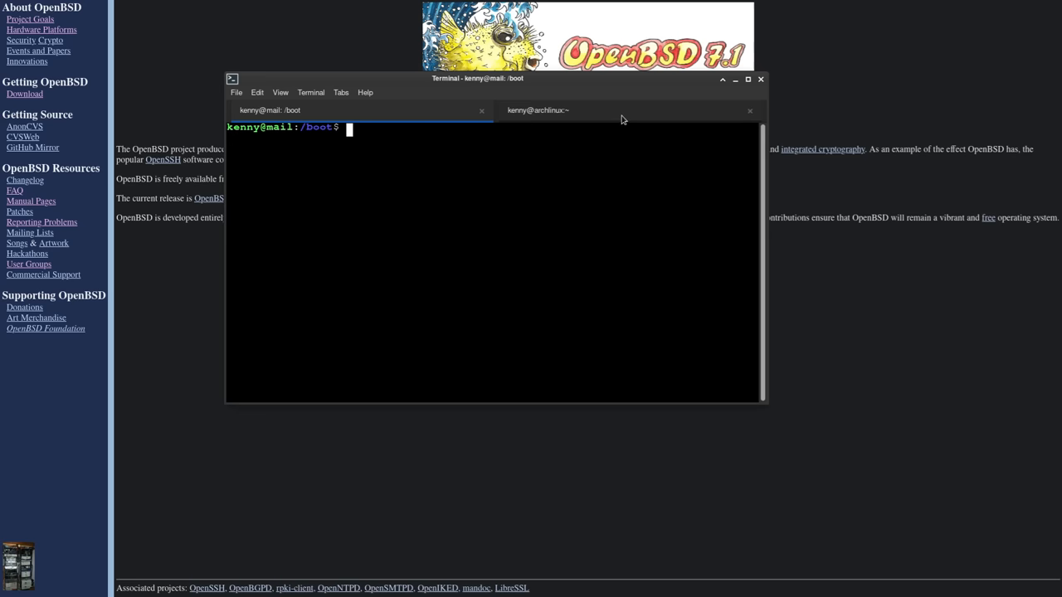
mouse_move(382, 92)
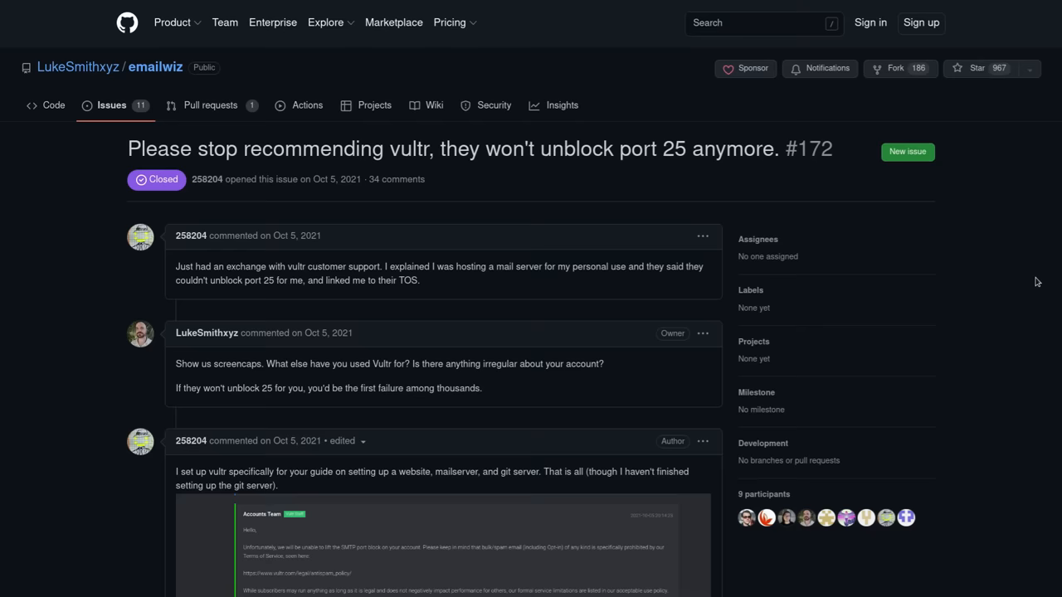
- Read down through the comments on the Vultr port 25 GitHub issue #172
scroll(down, 3)
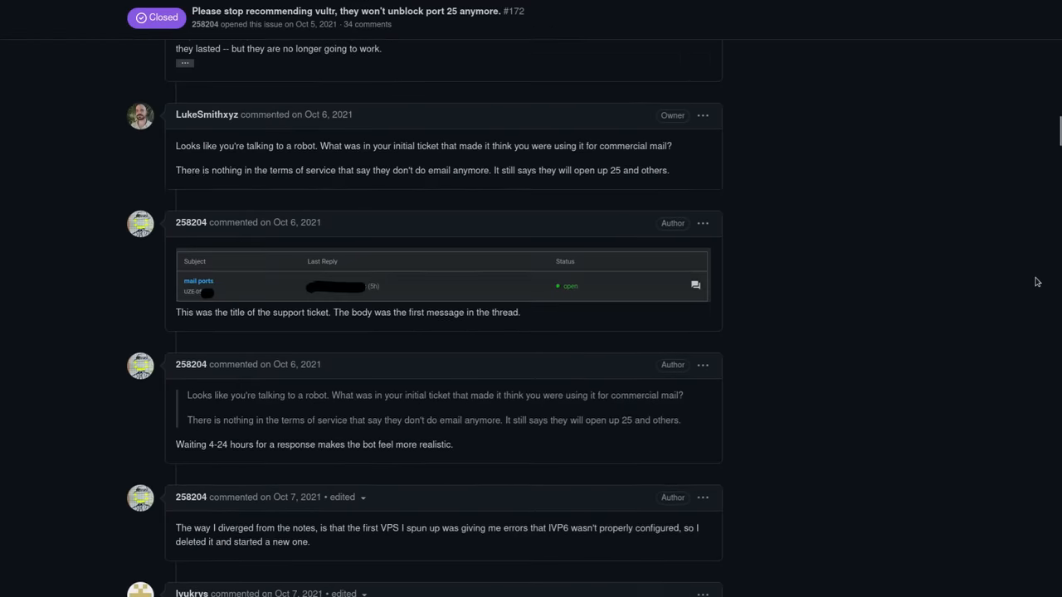
scroll(down, 3)
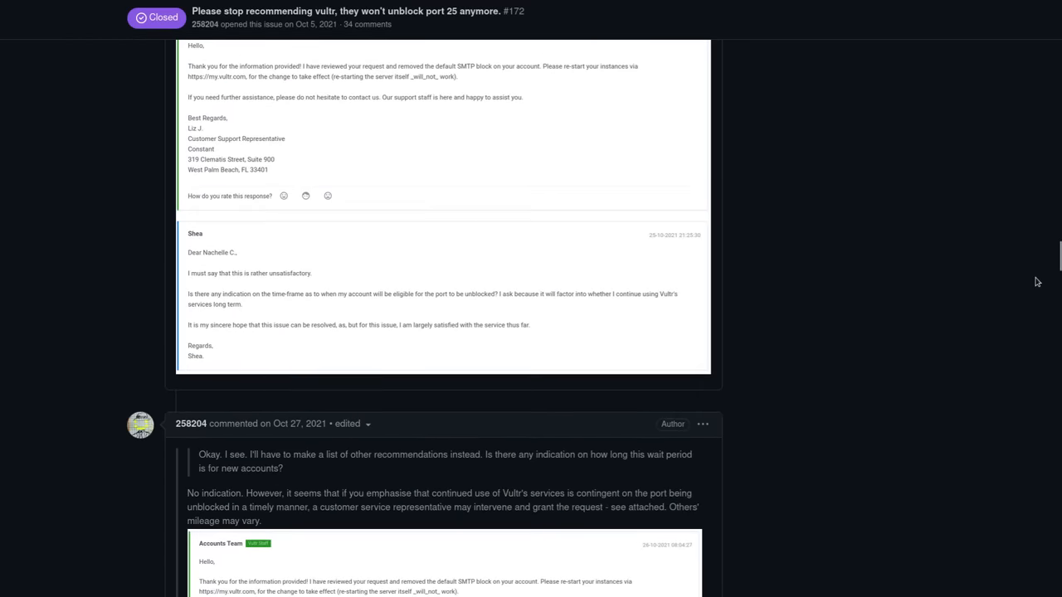
scroll(down, 3)
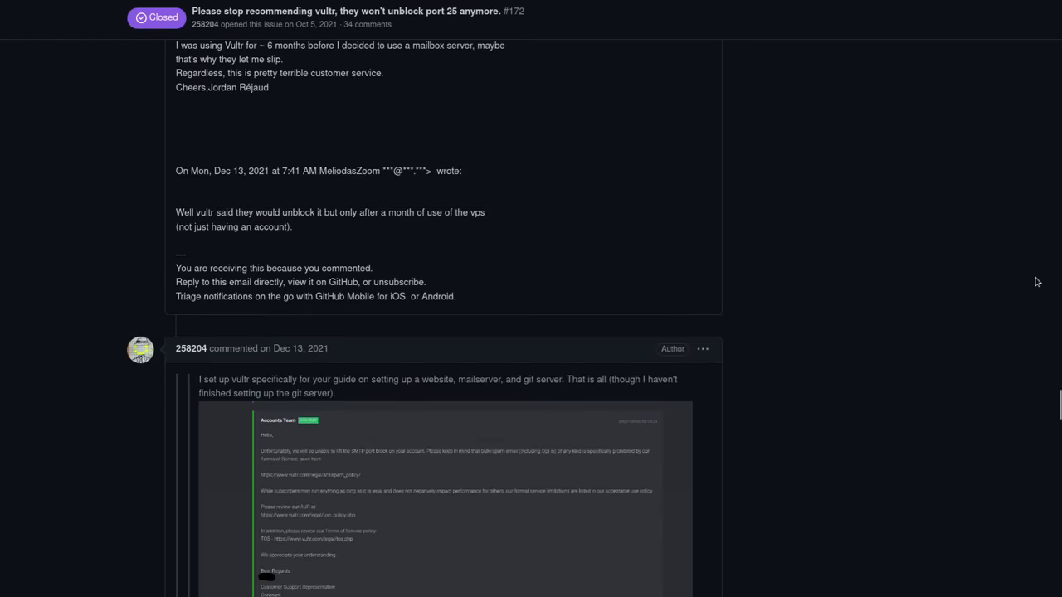
scroll(down, 3)
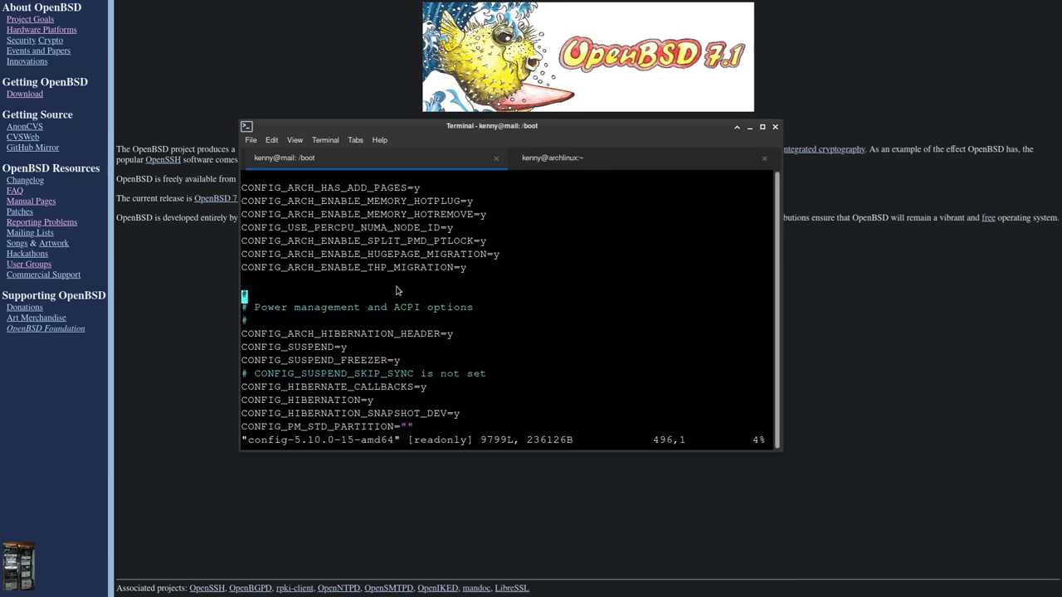
mouse_move(761, 133)
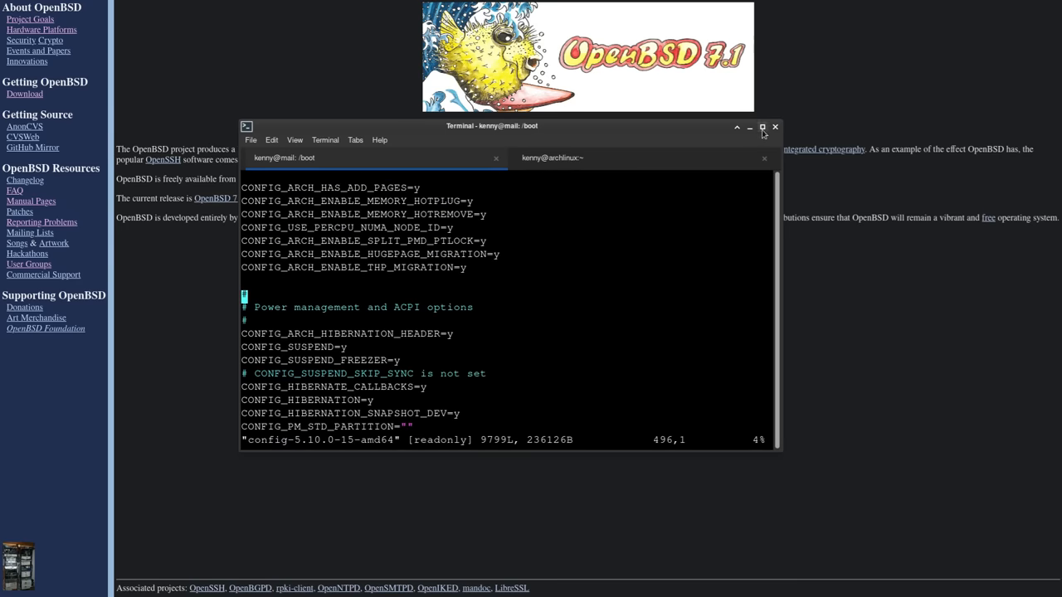
- Maximize the terminal and jump vim to the Bluetooth device drivers section of config-5.10.0-15-amd64
click(761, 126)
text(/B)
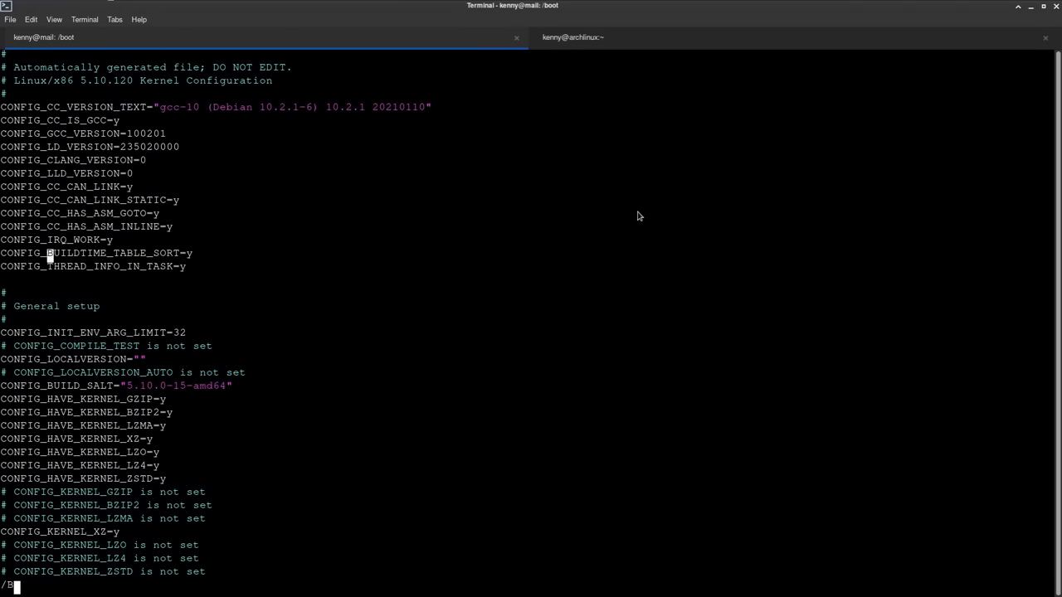
key(Return)
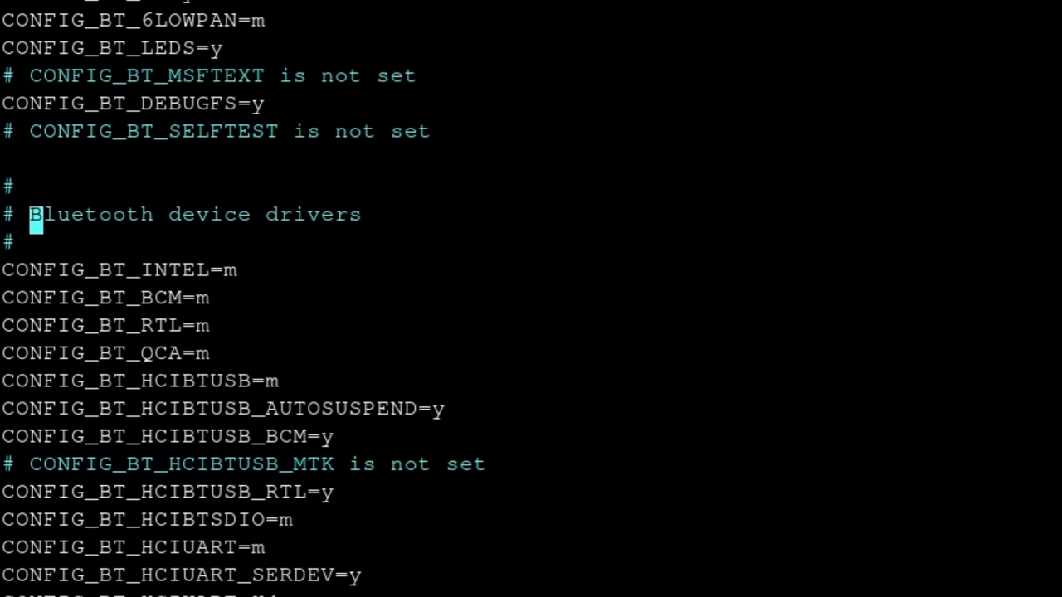
mouse_move(33, 352)
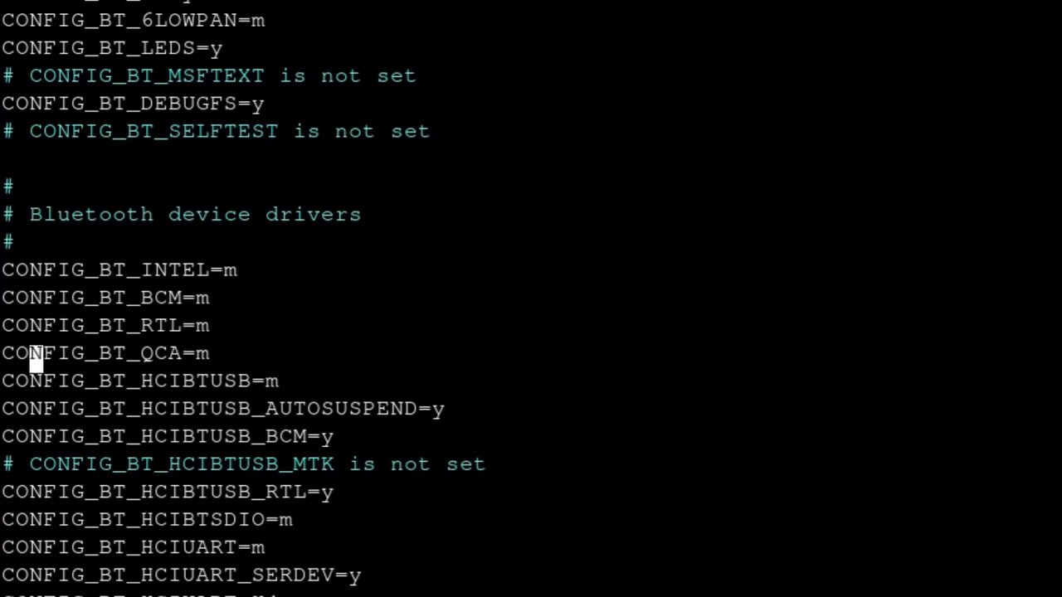
- Read down through the Bluetooth, wireless and NFC driver options in the kernel config
scroll(down, 3)
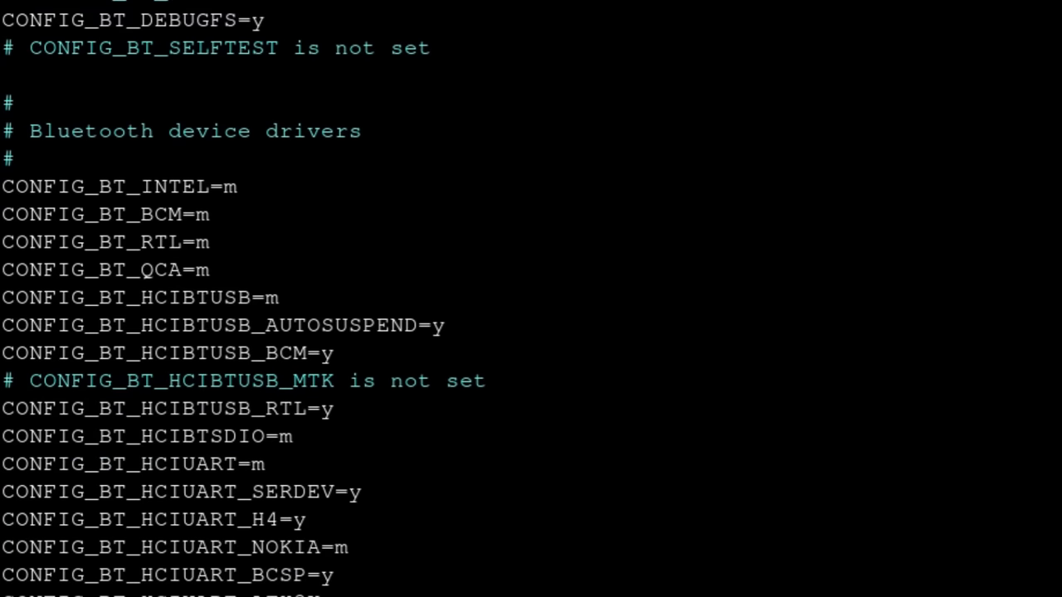
scroll(down, 3)
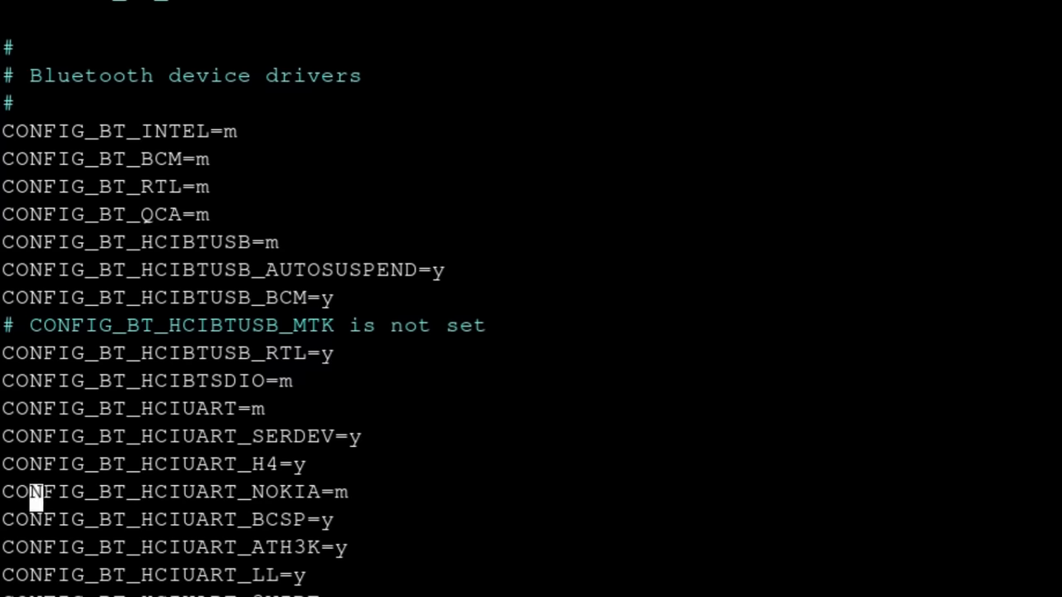
scroll(down, 3)
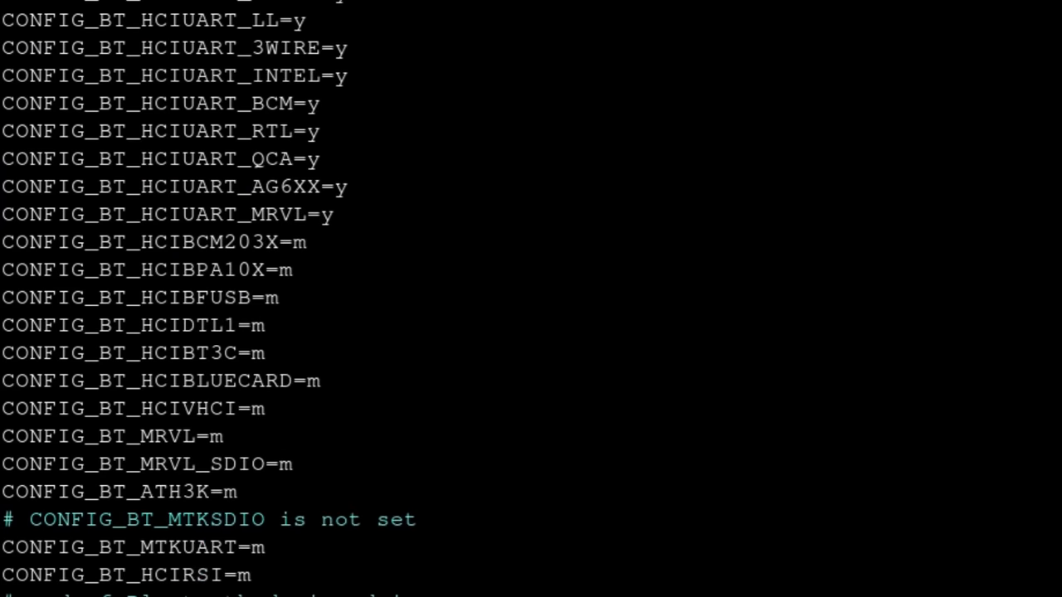
scroll(down, 3)
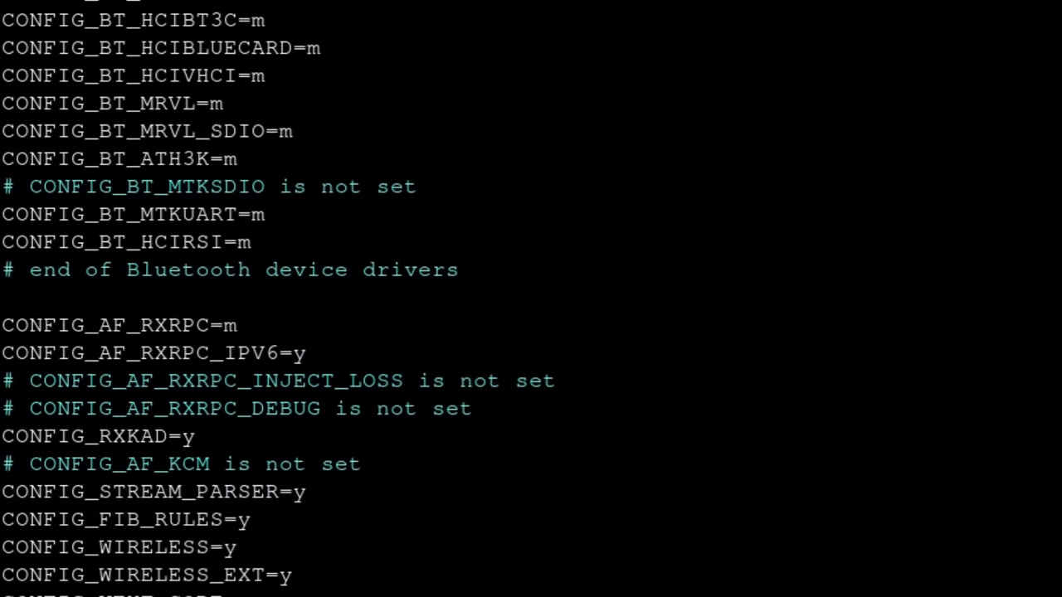
scroll(down, 3)
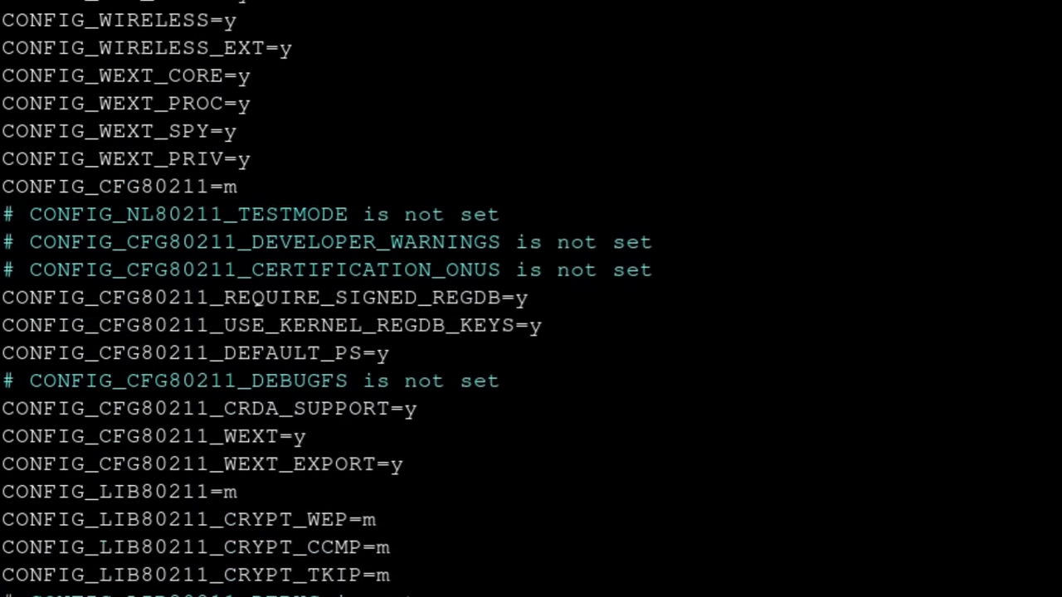
scroll(down, 3)
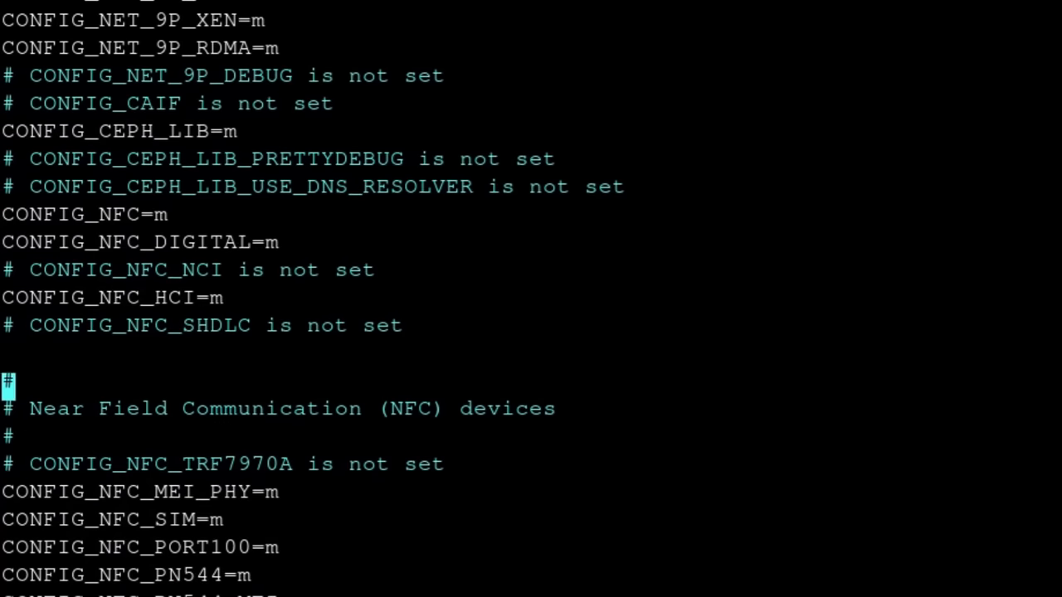
mouse_move(242, 415)
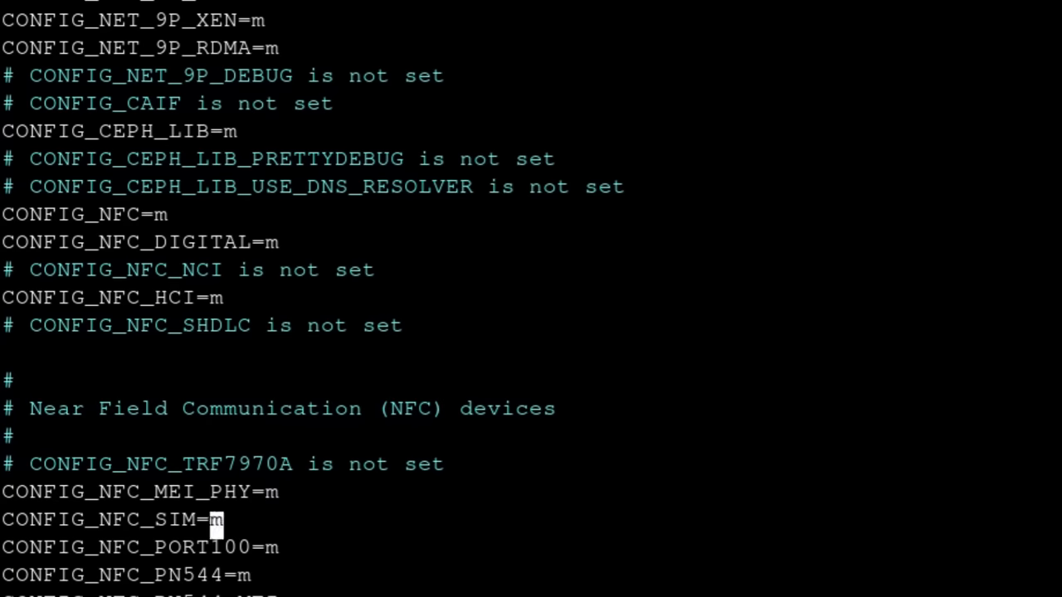
scroll(down, 3)
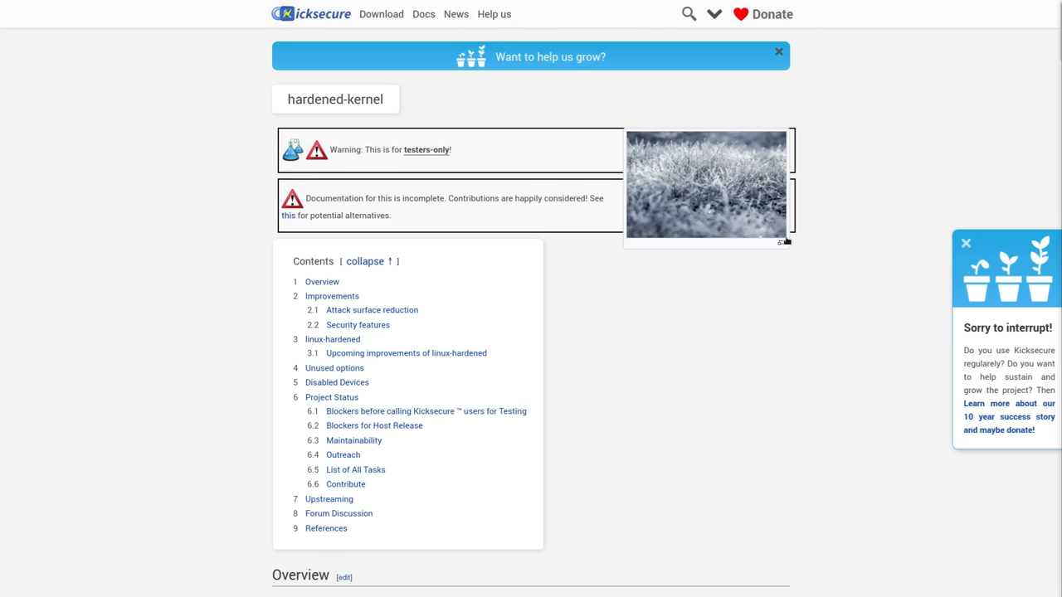
mouse_move(738, 338)
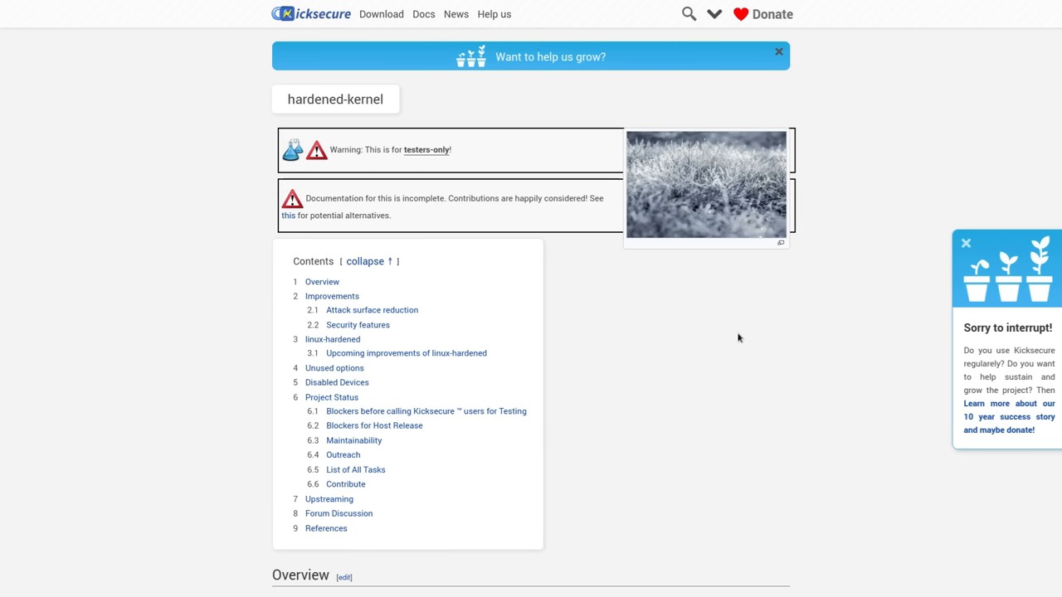
- Read down through the hardened-kernel page's Improvements and Attack surface reduction sections
scroll(down, 3)
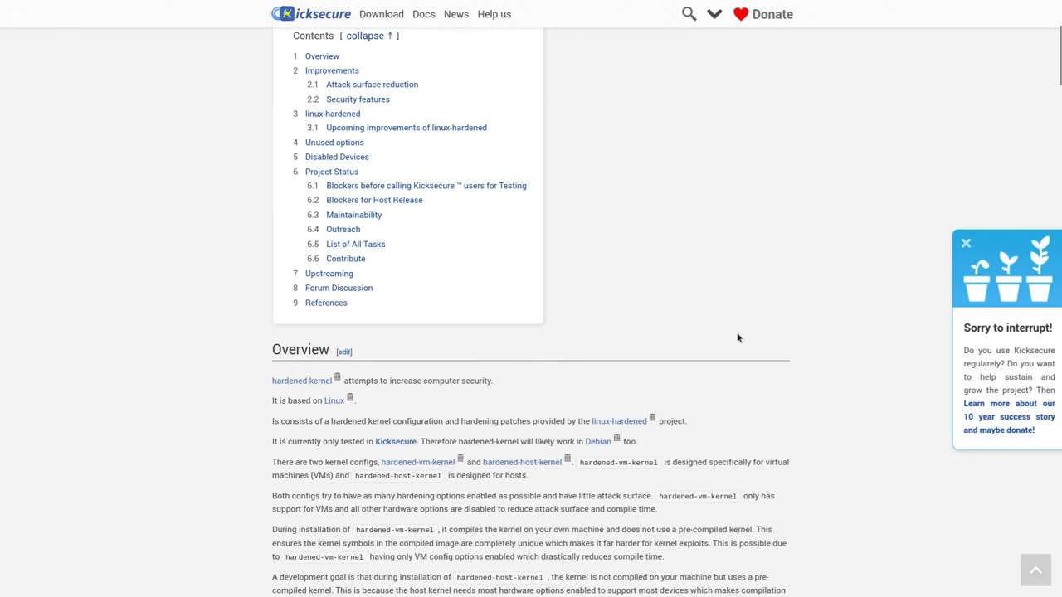
scroll(down, 3)
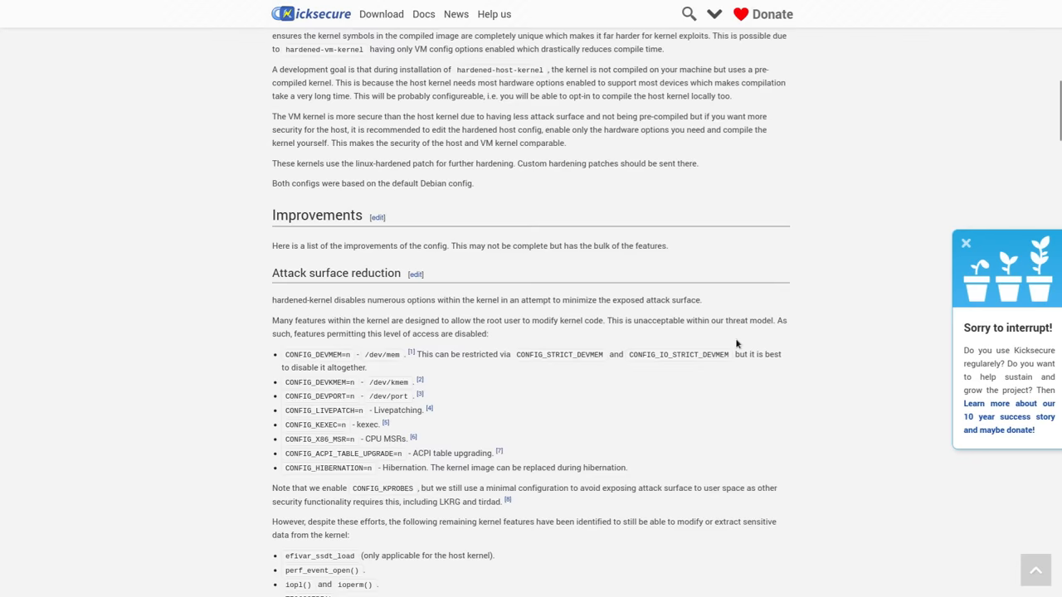
scroll(down, 3)
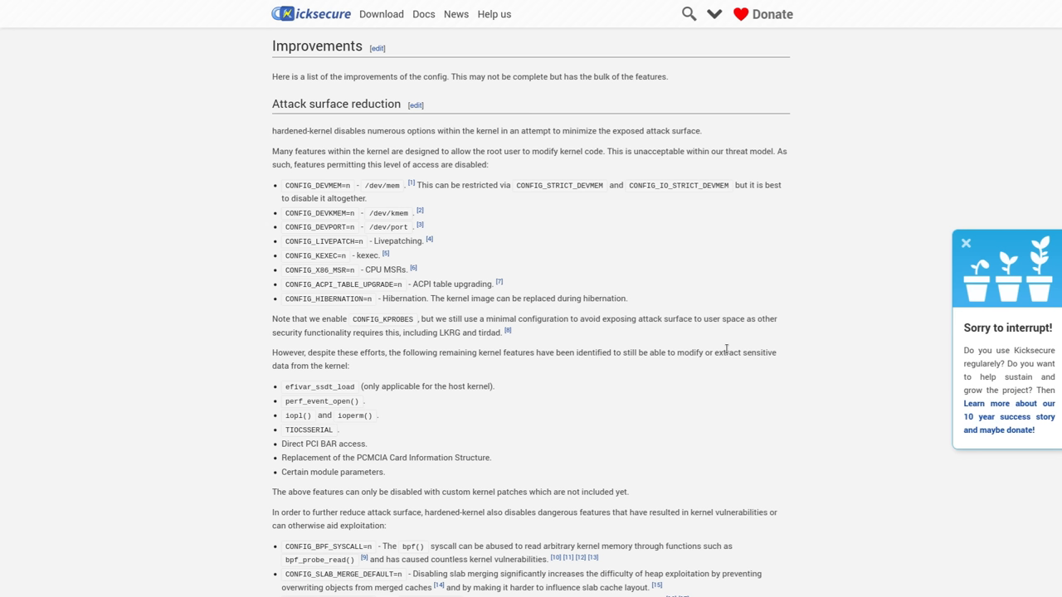
mouse_move(726, 339)
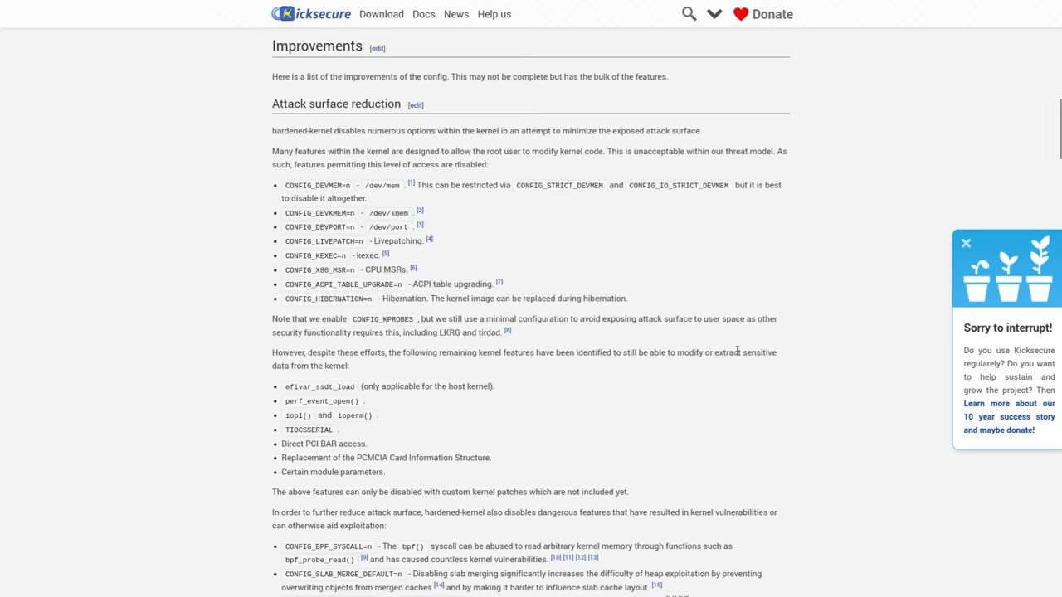
scroll(down, 3)
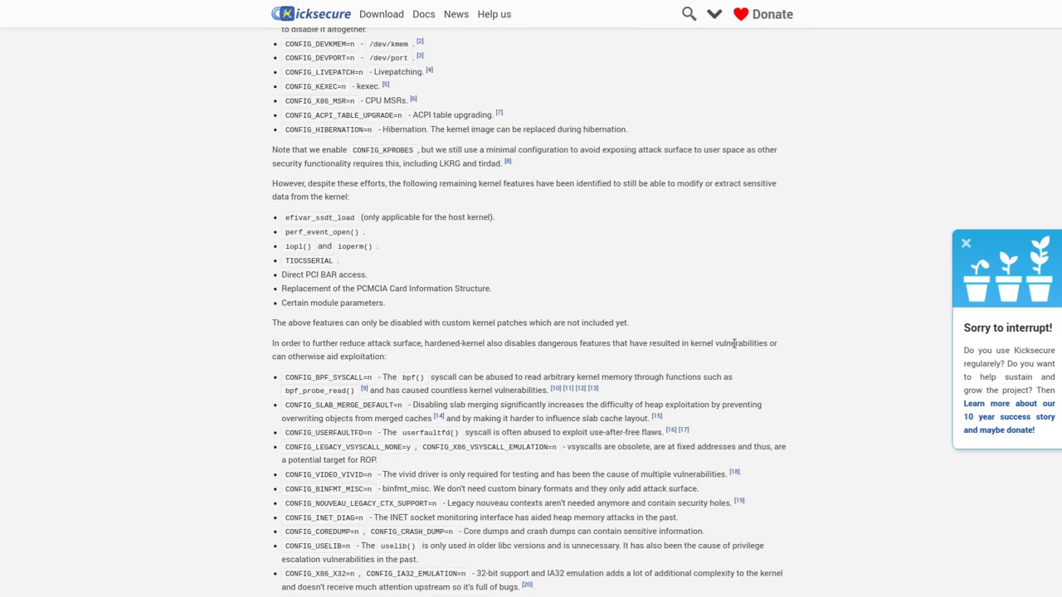
- Work back up the hardened-kernel page to its Contents box
scroll(up, 3)
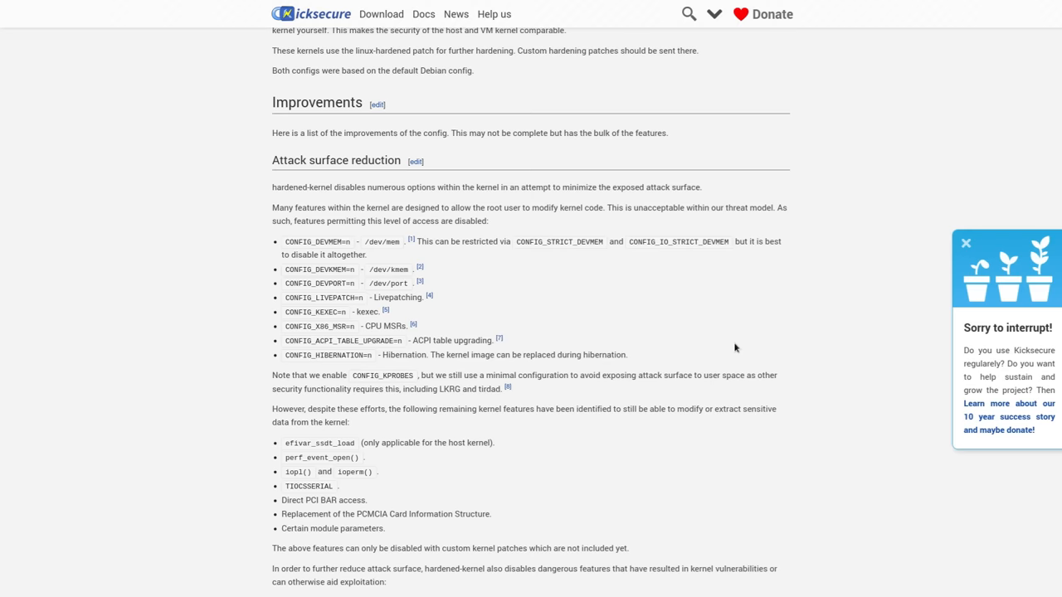
scroll(up, 3)
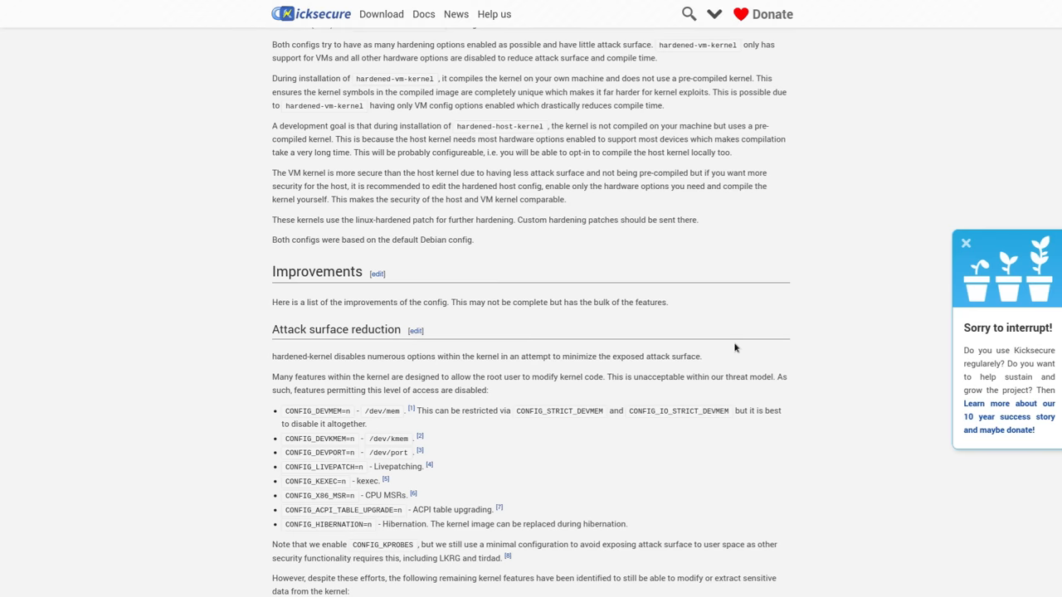
scroll(up, 3)
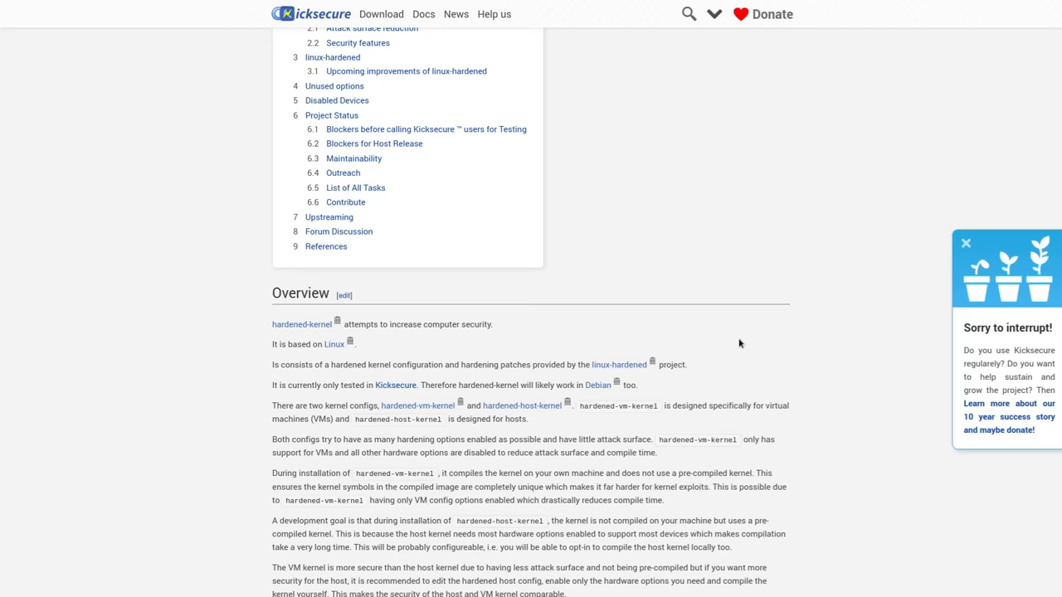
scroll(up, 3)
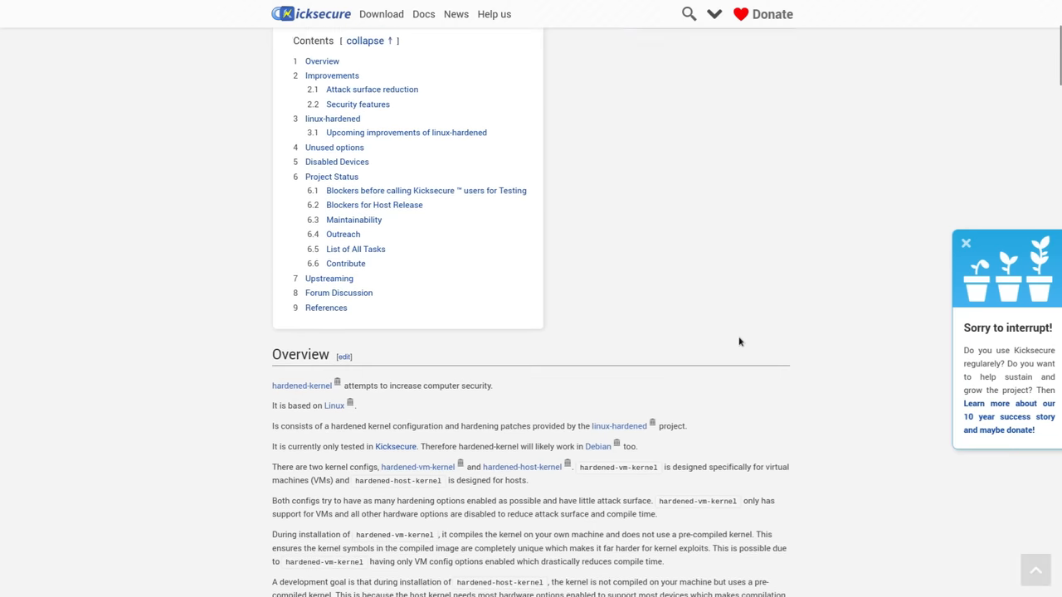
scroll(up, 3)
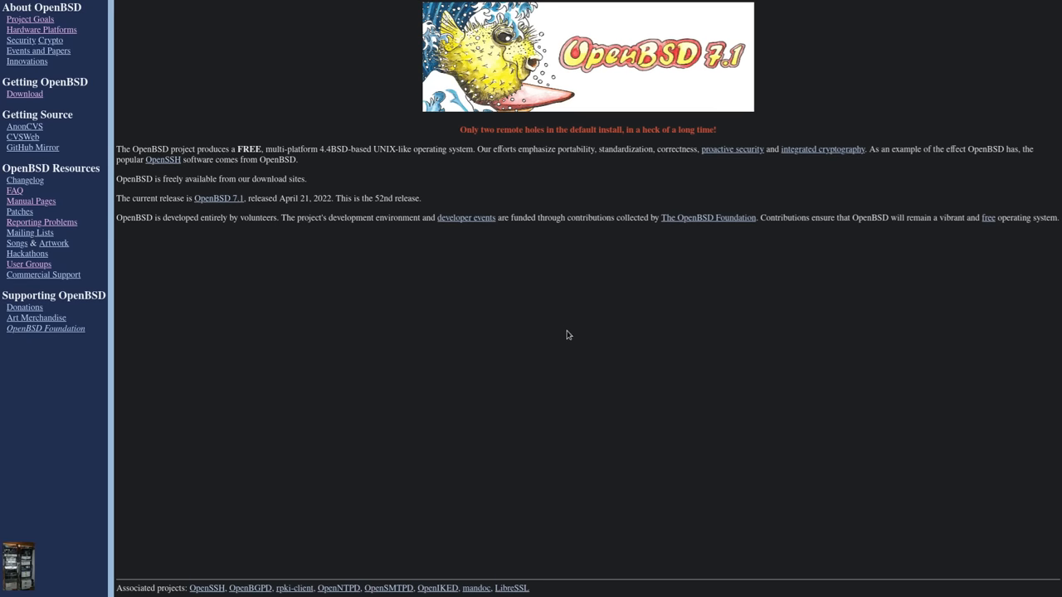
mouse_move(617, 369)
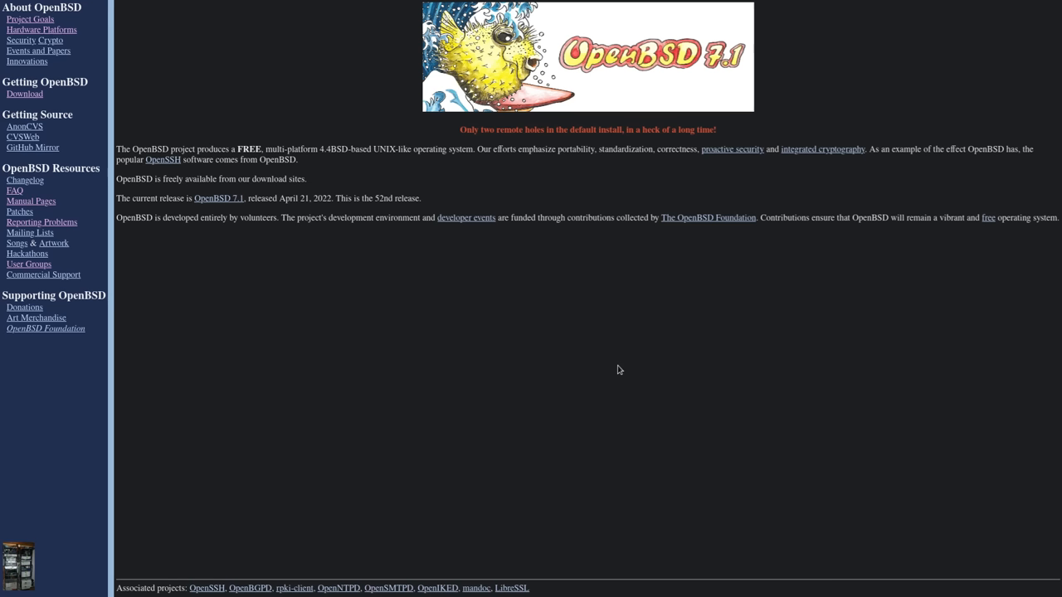
mouse_move(733, 372)
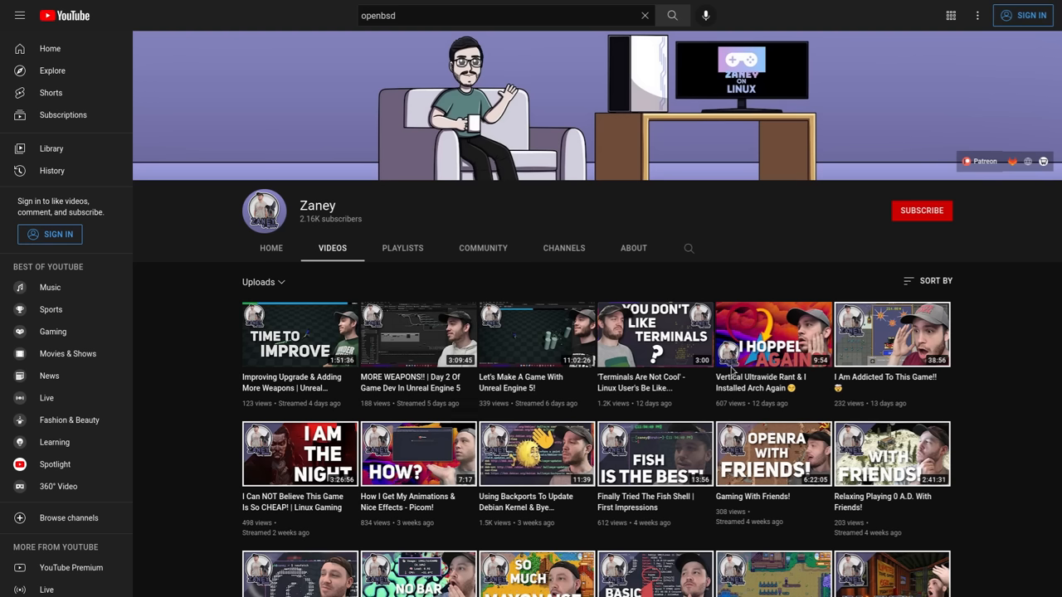
mouse_move(340, 214)
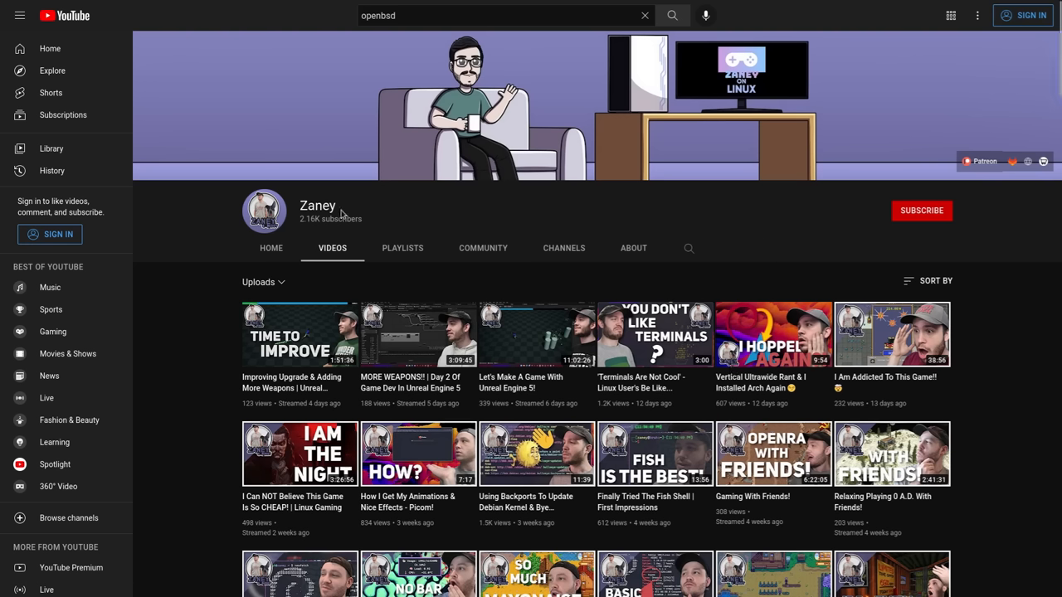
mouse_move(319, 206)
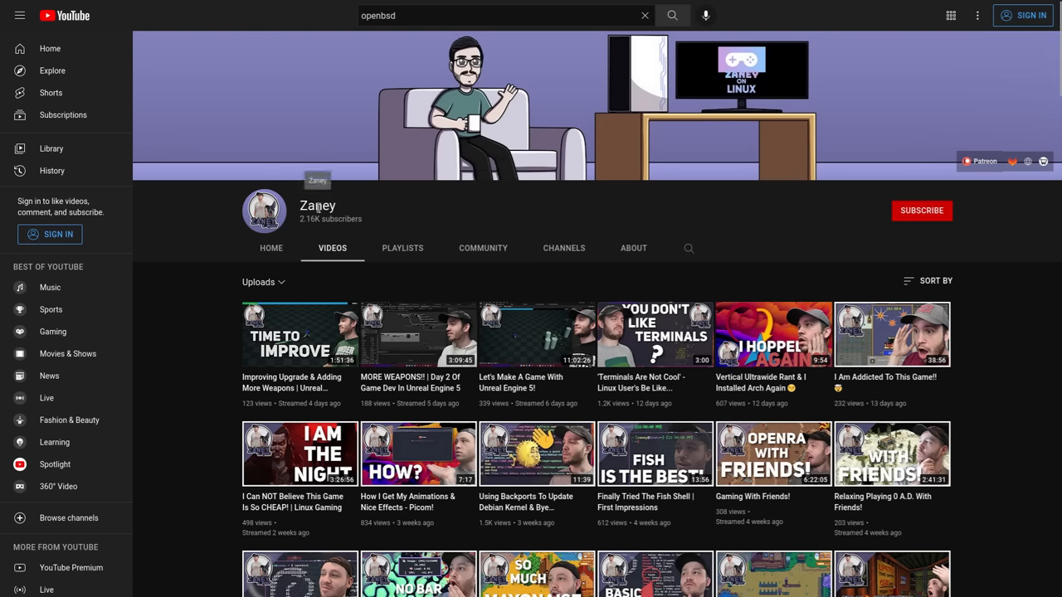
mouse_move(1012, 335)
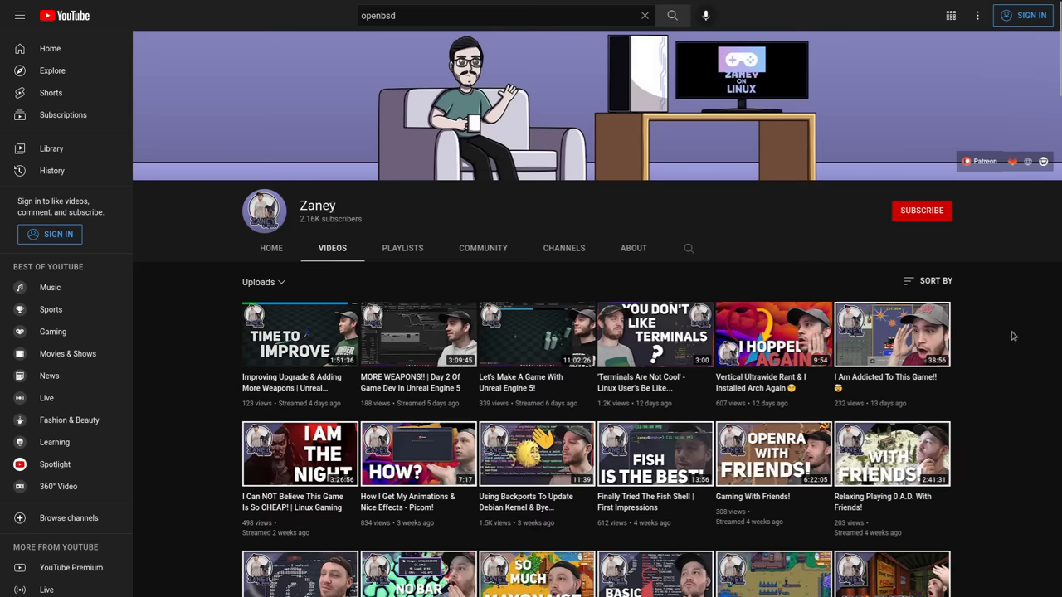
scroll(down, 3)
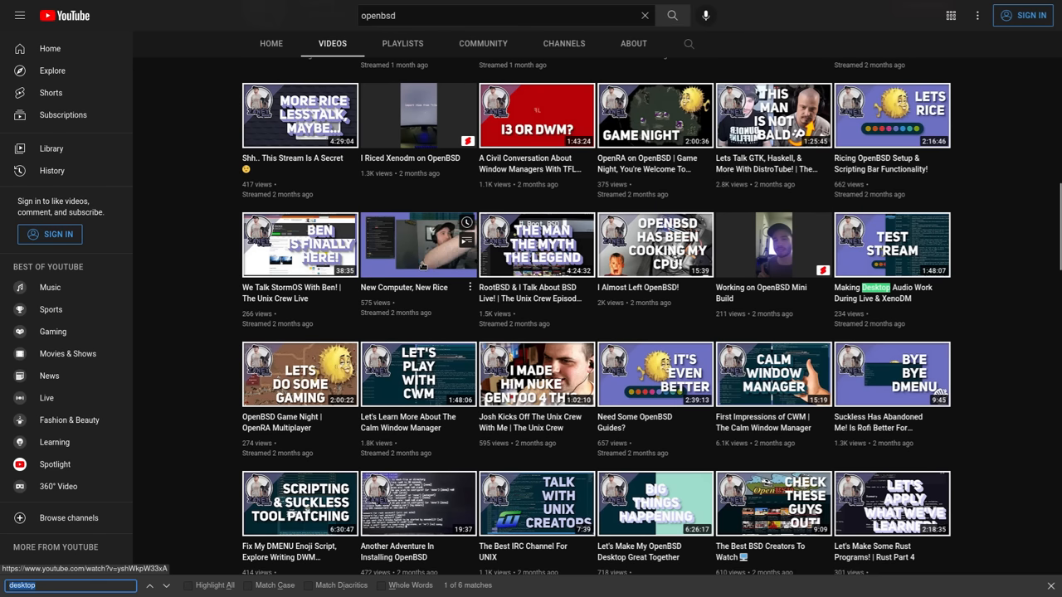
scroll(down, 3)
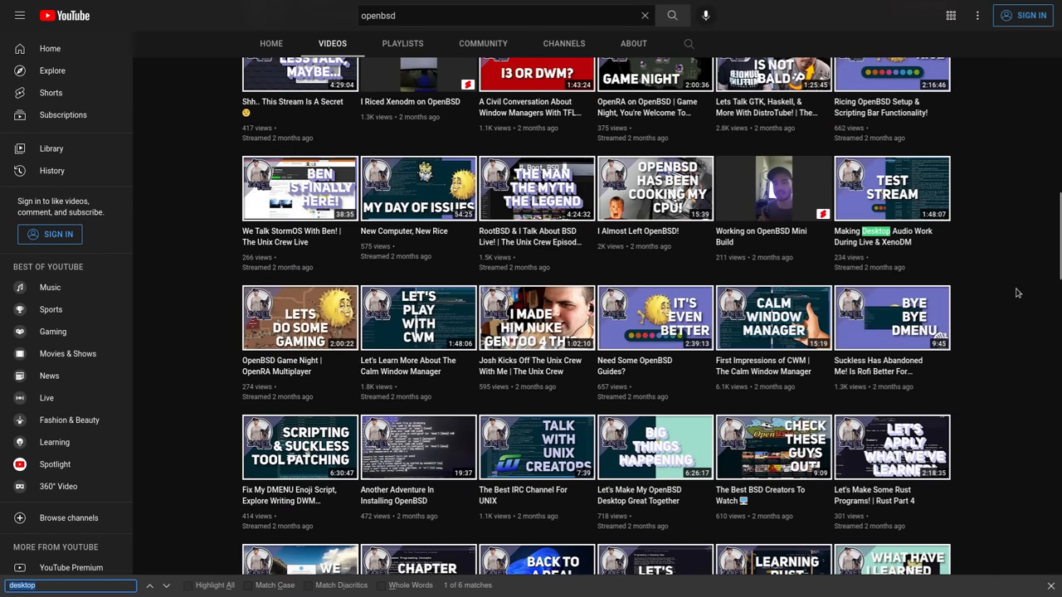
scroll(down, 3)
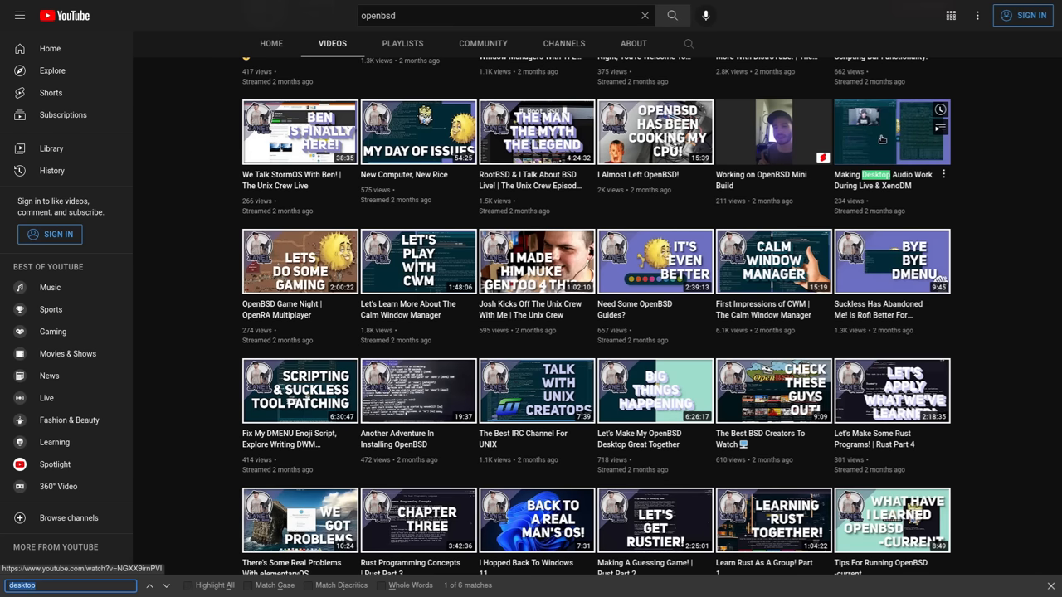
mouse_move(887, 131)
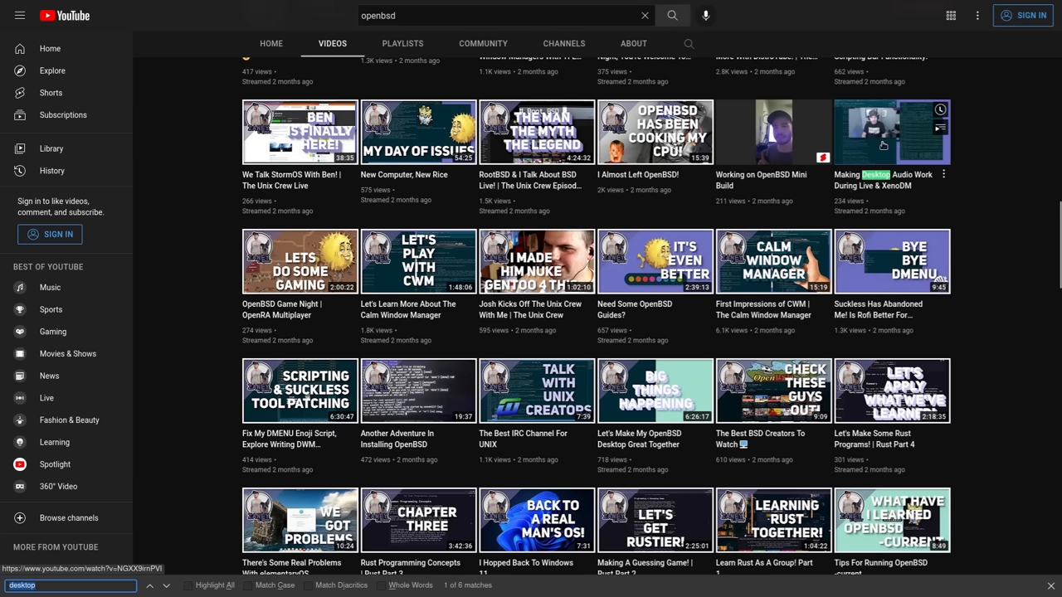
mouse_move(152, 356)
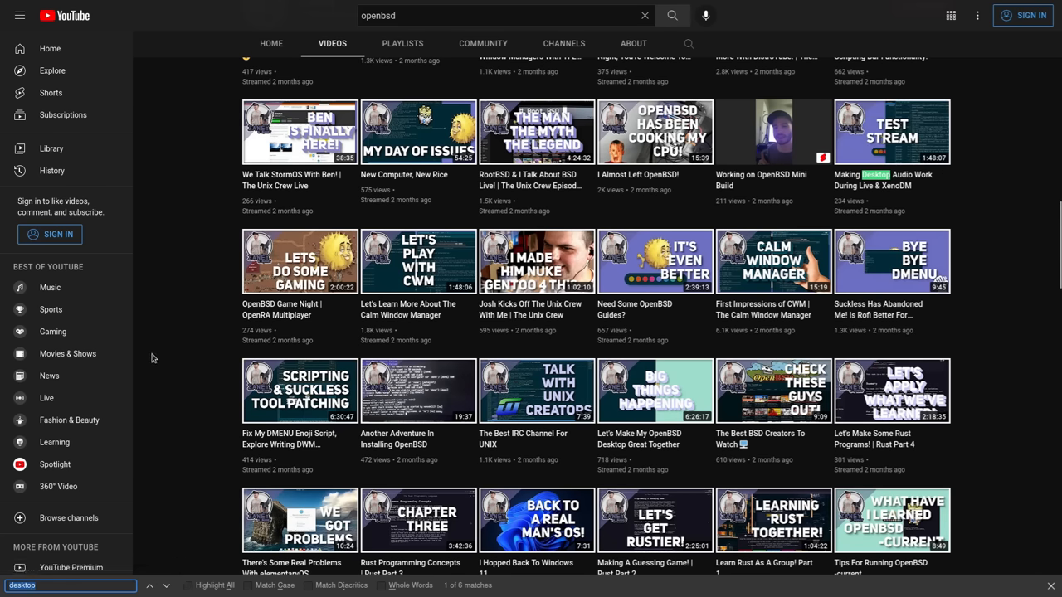
scroll(down, 3)
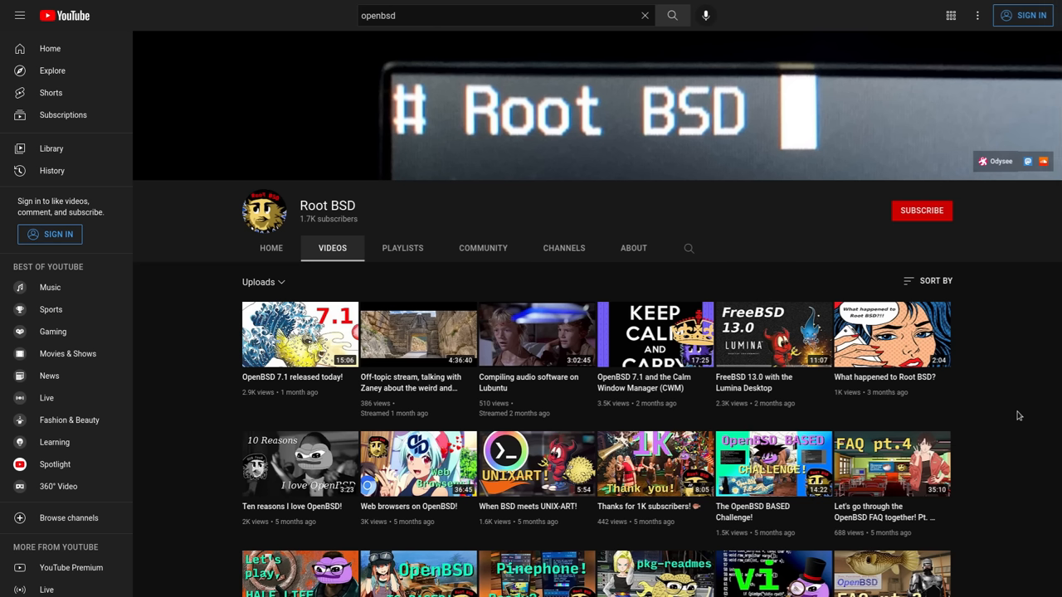
- Browse the Root BSD channel's OpenBSD uploads, then go to its Odysee page from the banner link
scroll(down, 3)
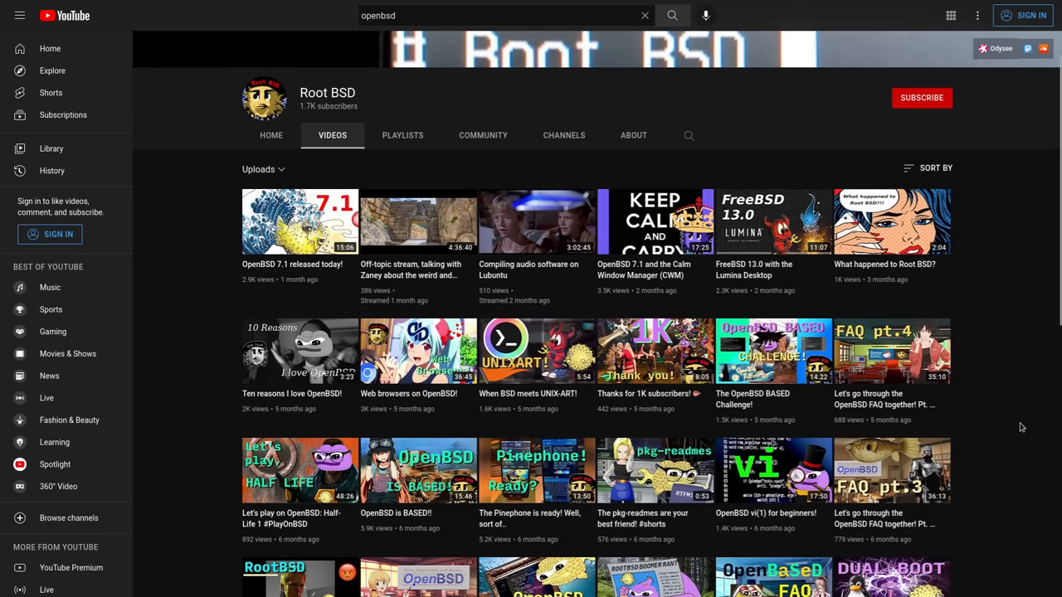
scroll(down, 3)
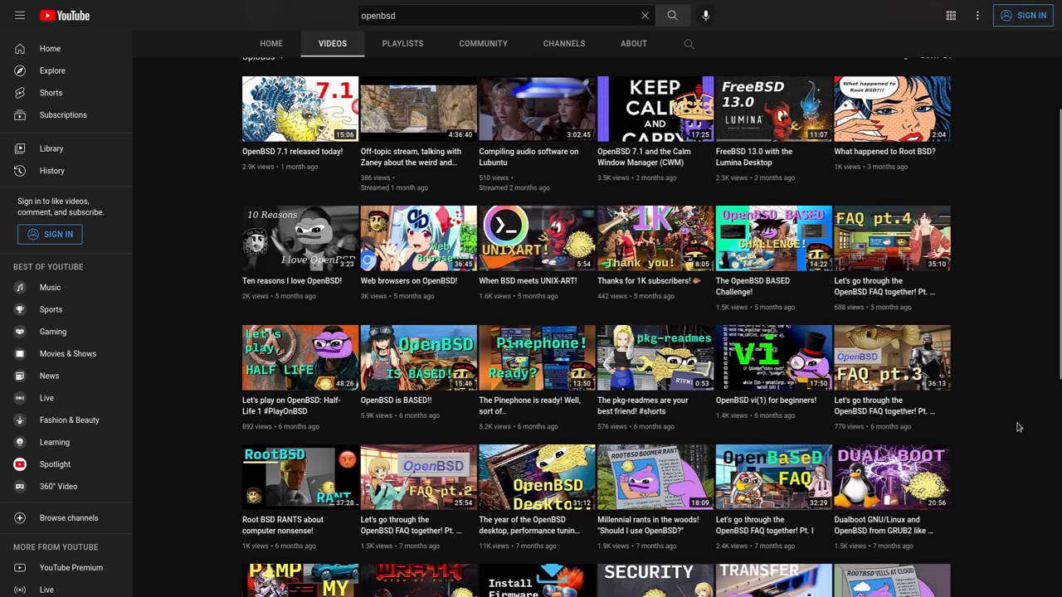
mouse_move(1008, 424)
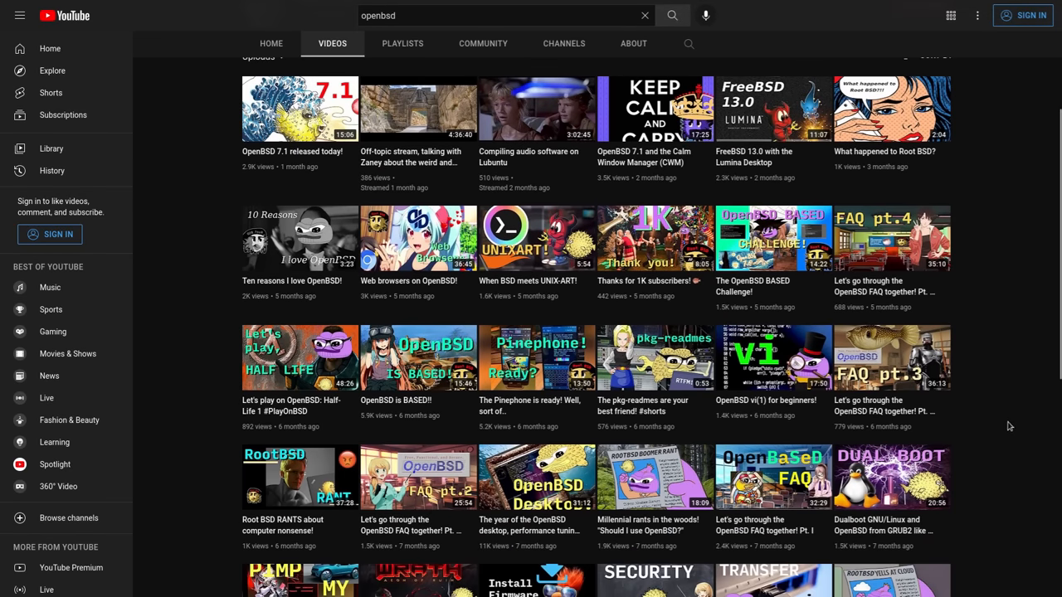
scroll(down, 3)
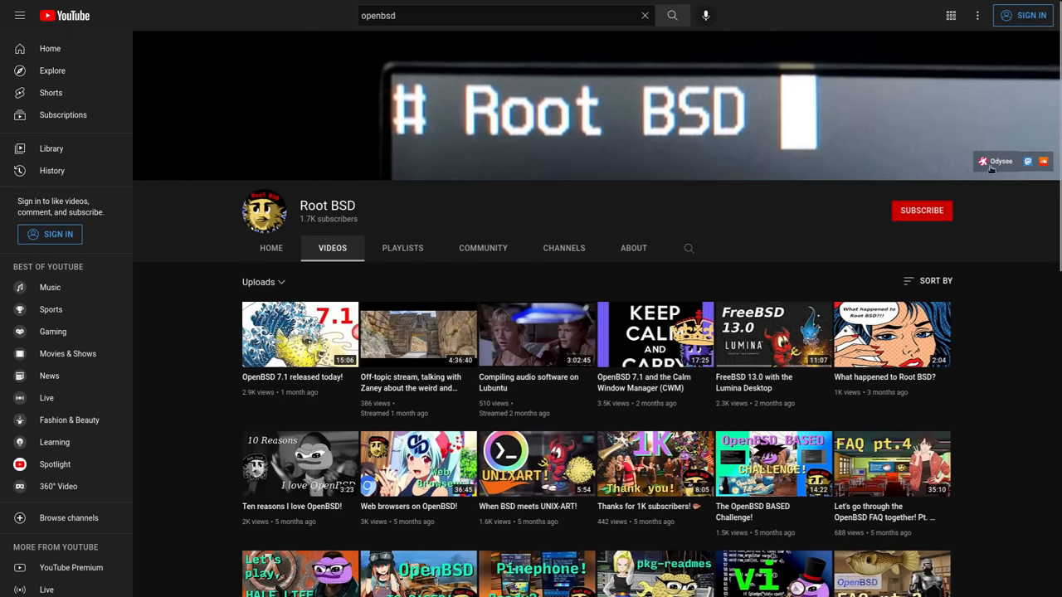
click(1000, 161)
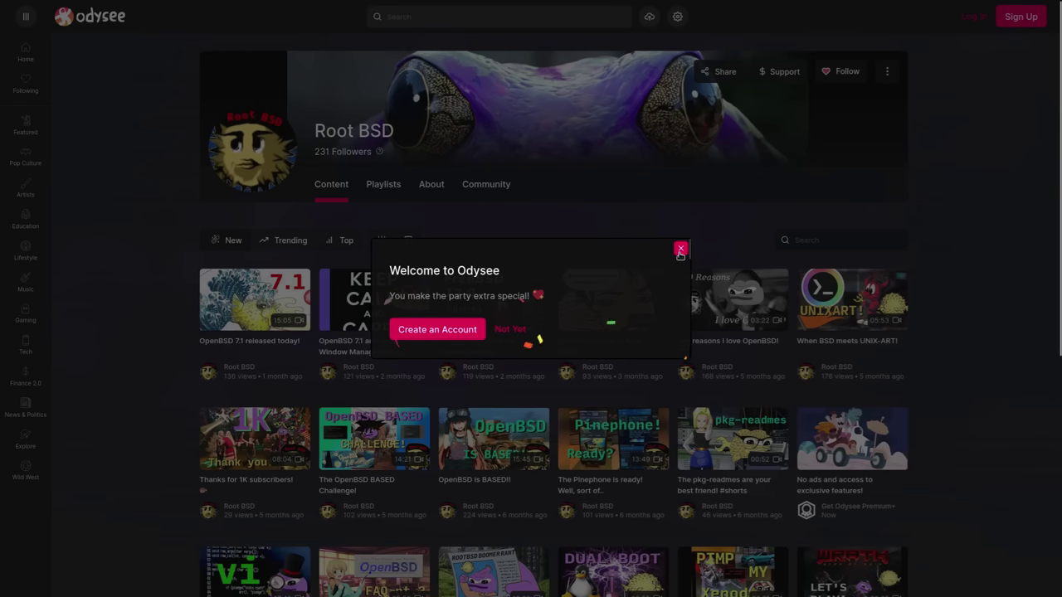
- Dismiss the Welcome to Odysee prompt and look over Root BSD's Odysee content grid
click(680, 249)
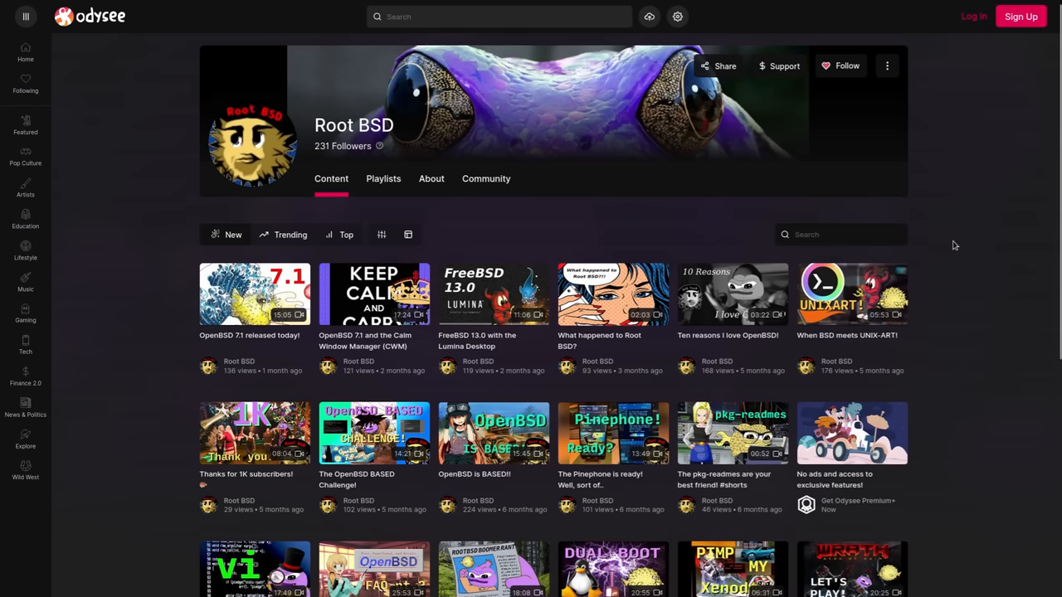
scroll(down, 3)
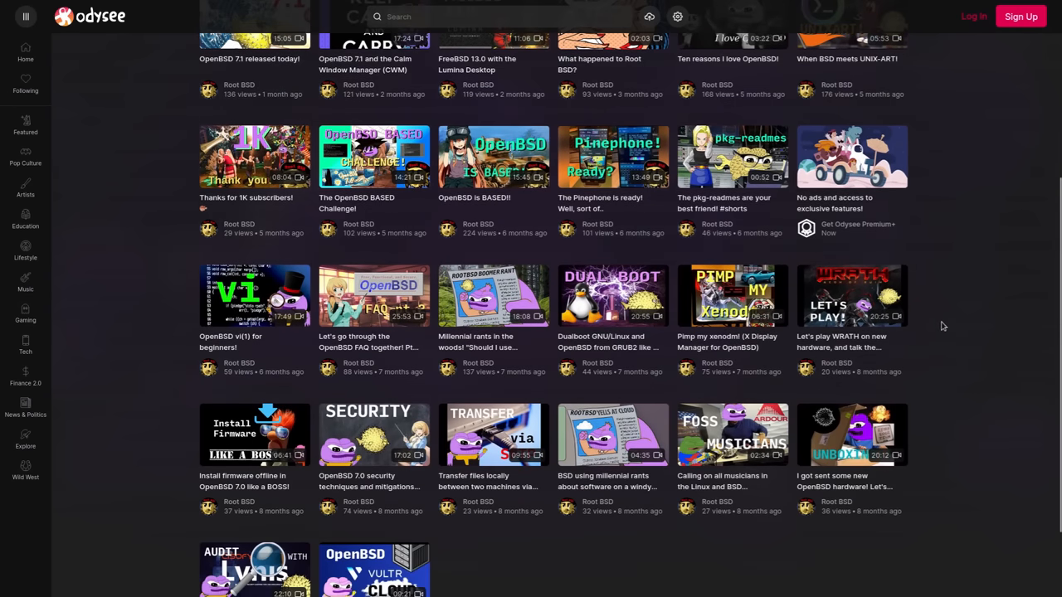
scroll(up, 3)
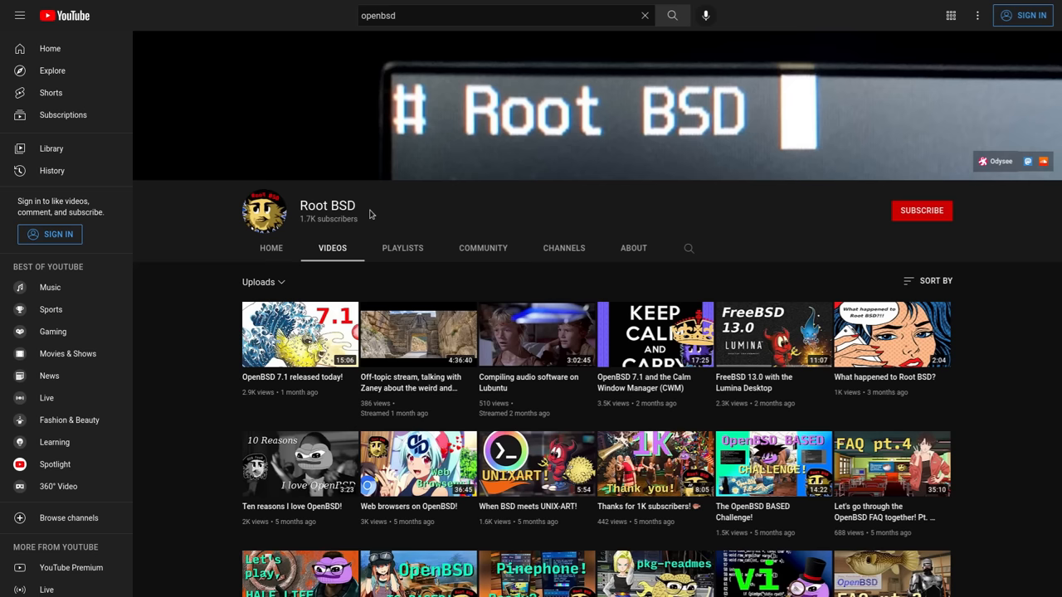
- Revisit the Root BSD YouTube uploads, then follow the Mental Outlaw channel on Odysee
scroll(down, 3)
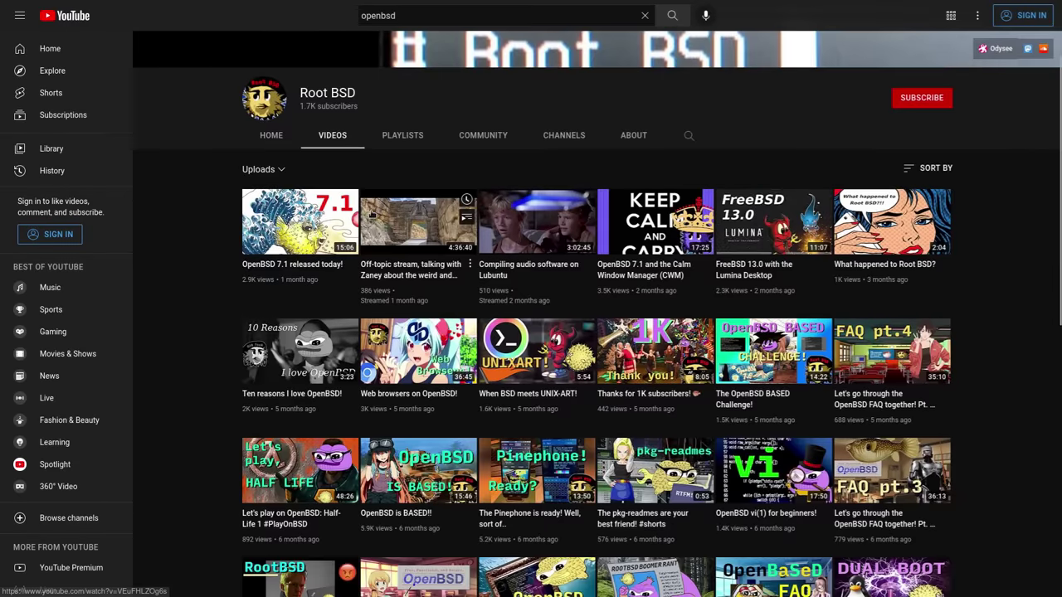
scroll(up, 3)
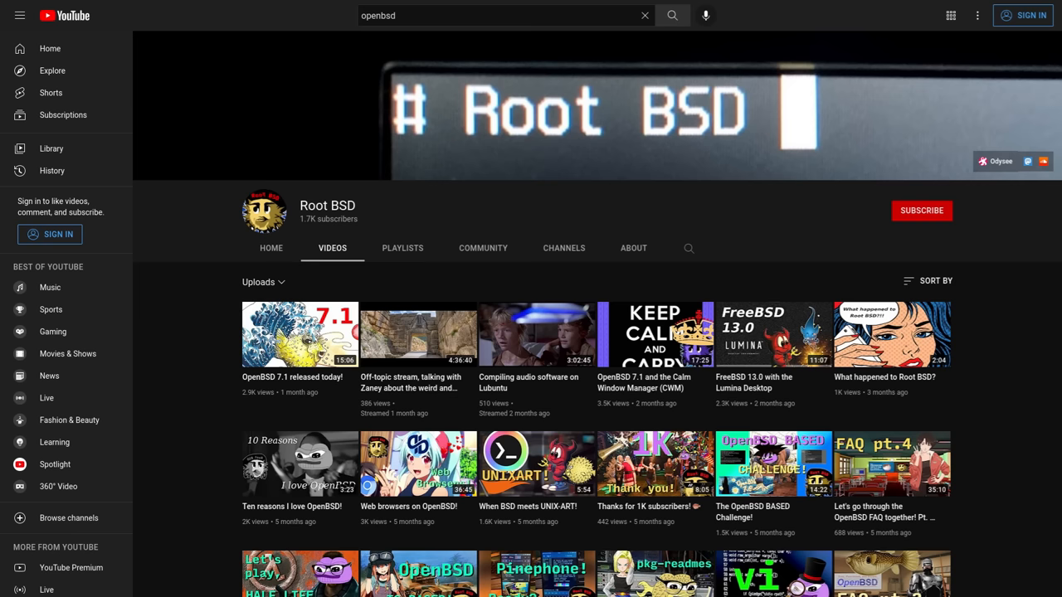
mouse_move(189, 425)
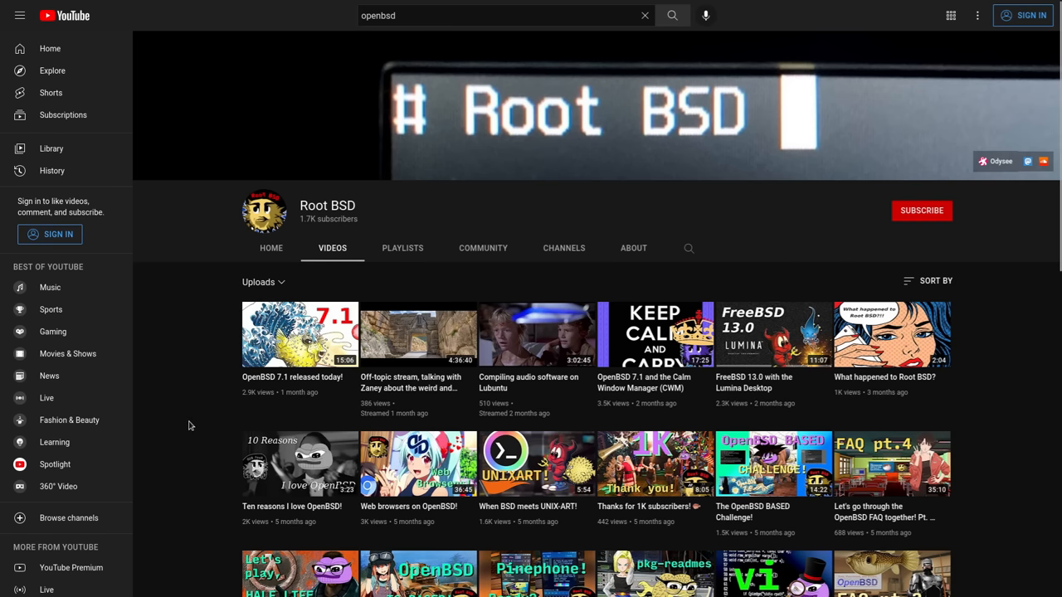
scroll(down, 3)
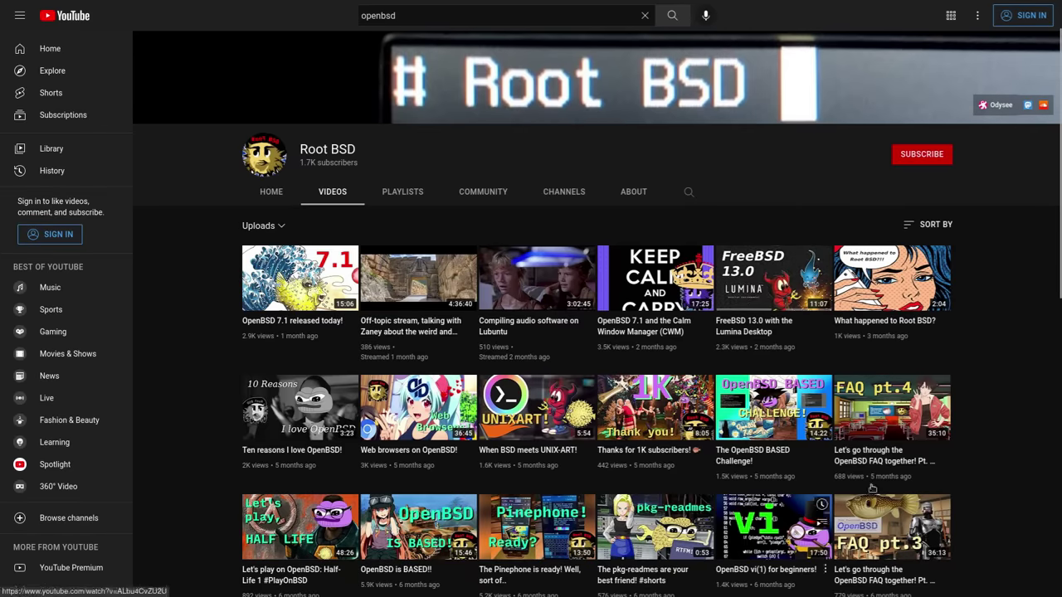
scroll(down, 3)
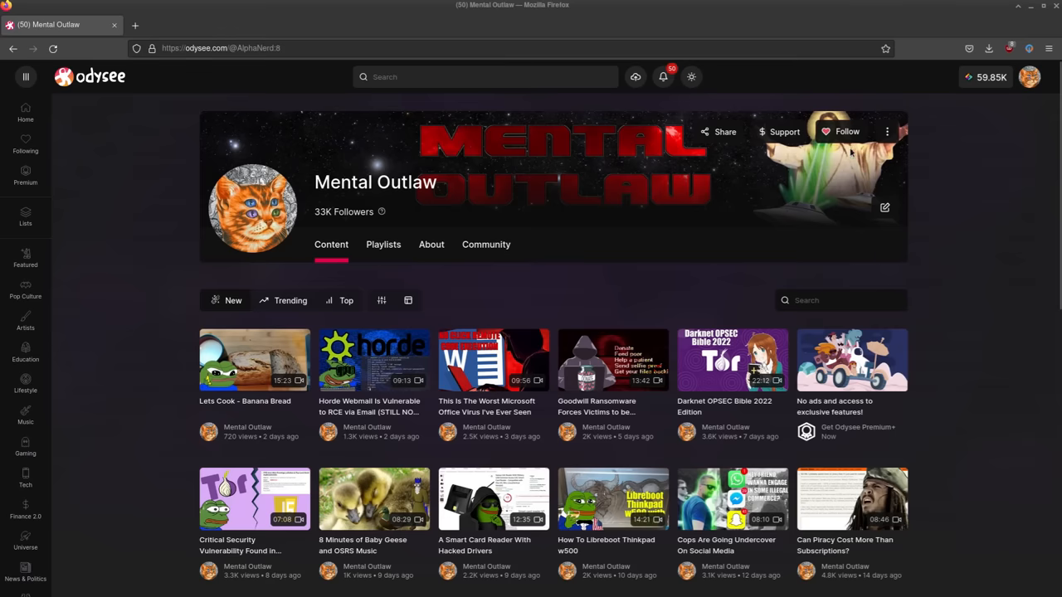
click(842, 131)
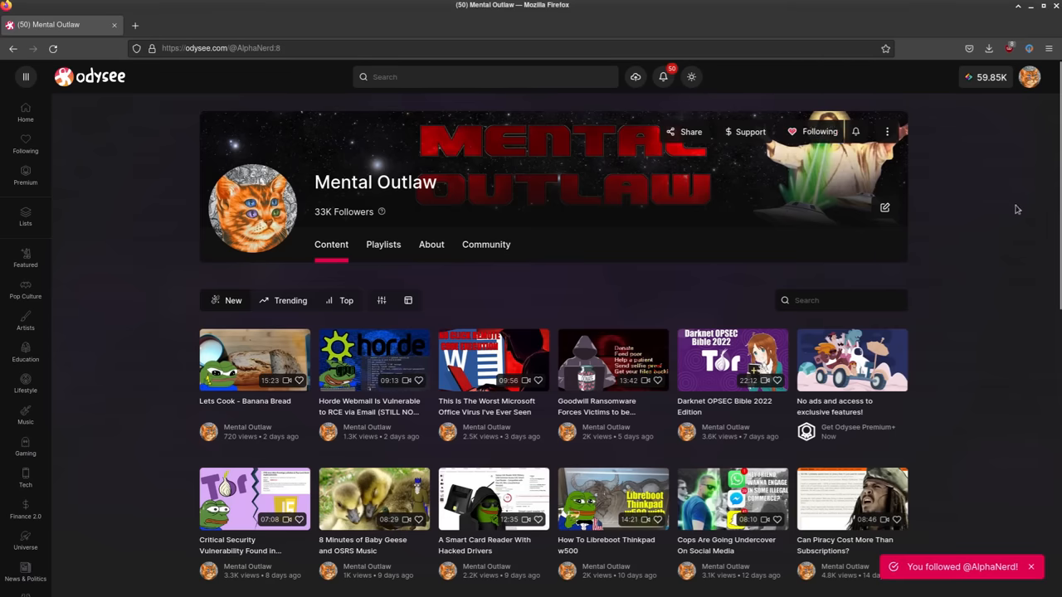